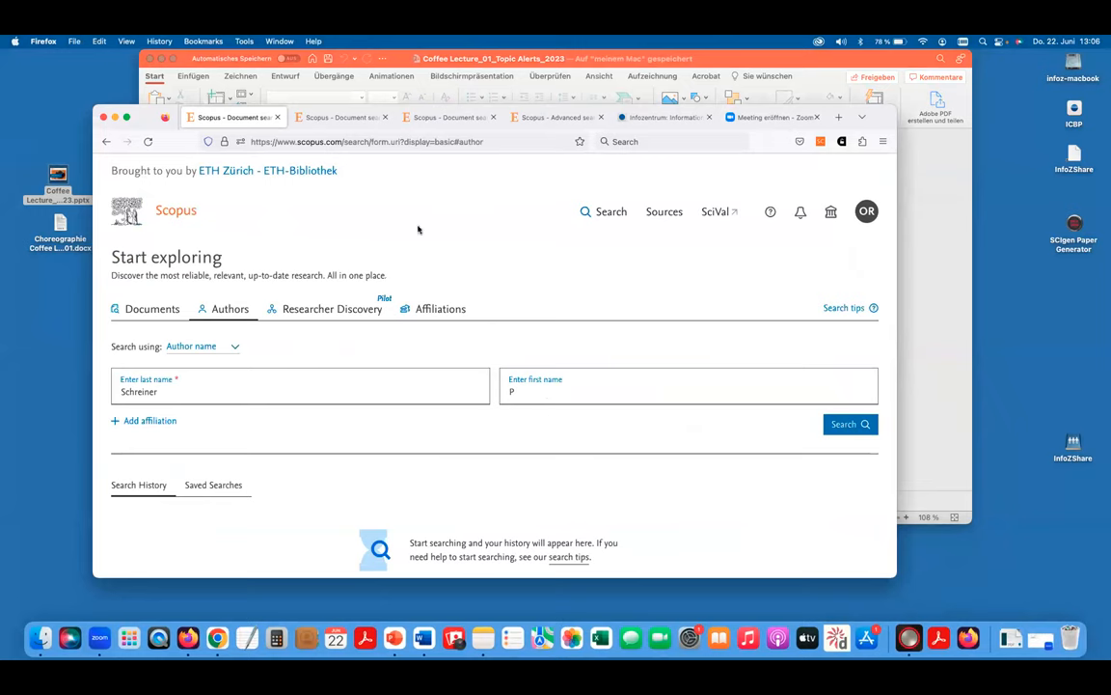
mouse_move(220, 297)
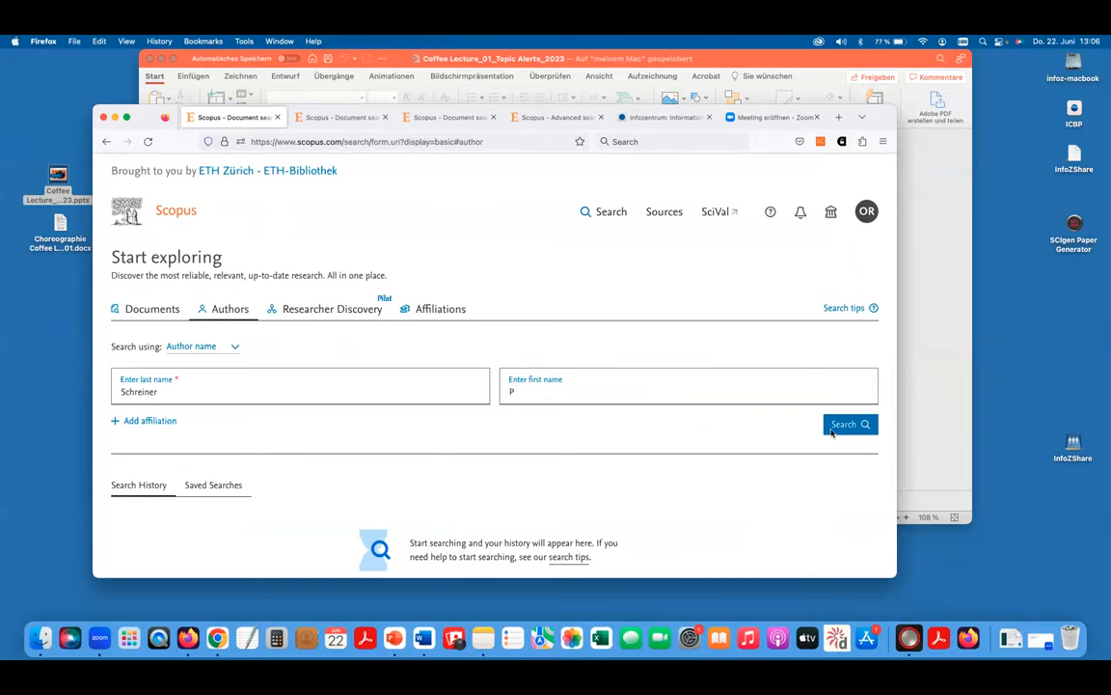
Run the author search for last name Schreiner, first initial P, listing 83 profiles
left_click(849, 424)
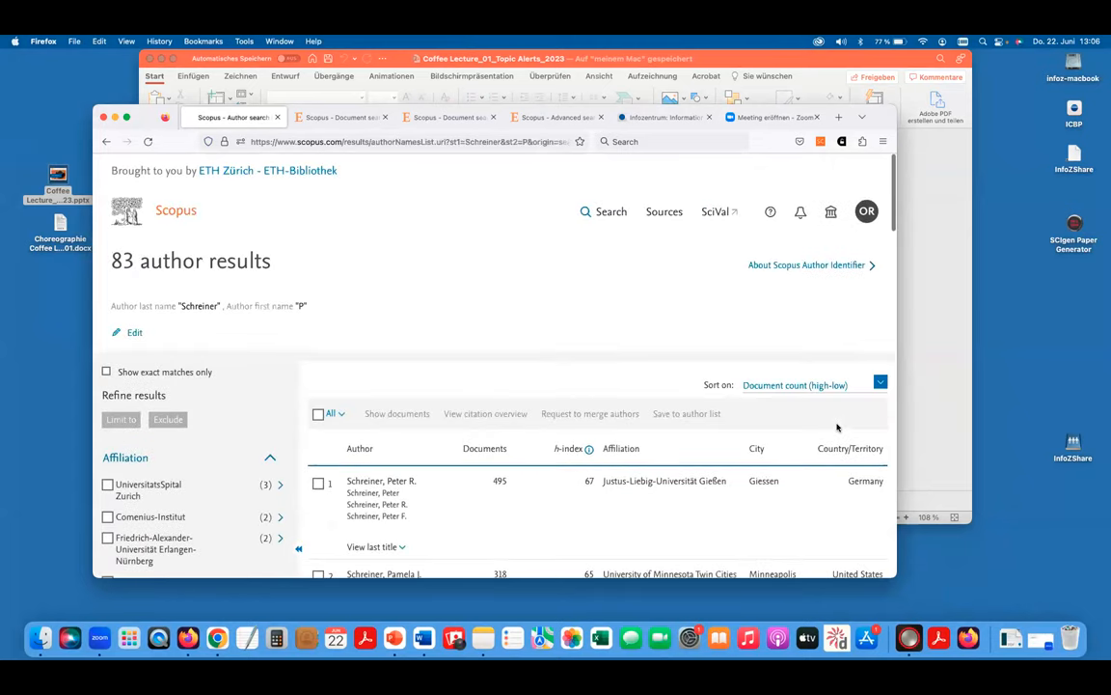
mouse_move(793, 452)
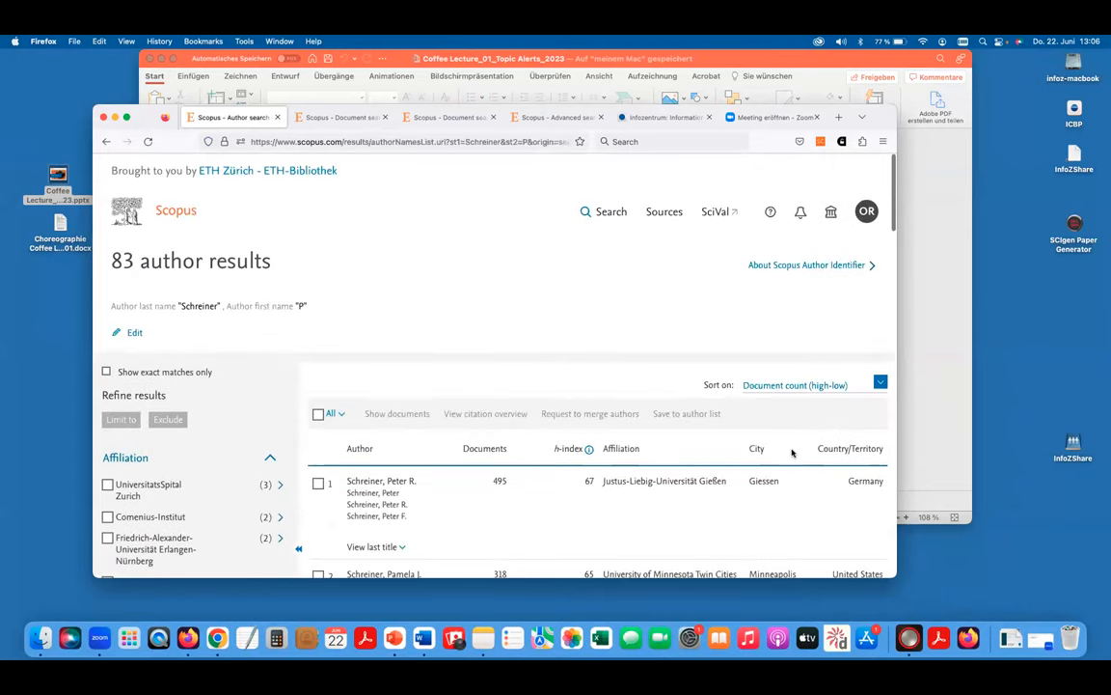
scroll("down", 3)
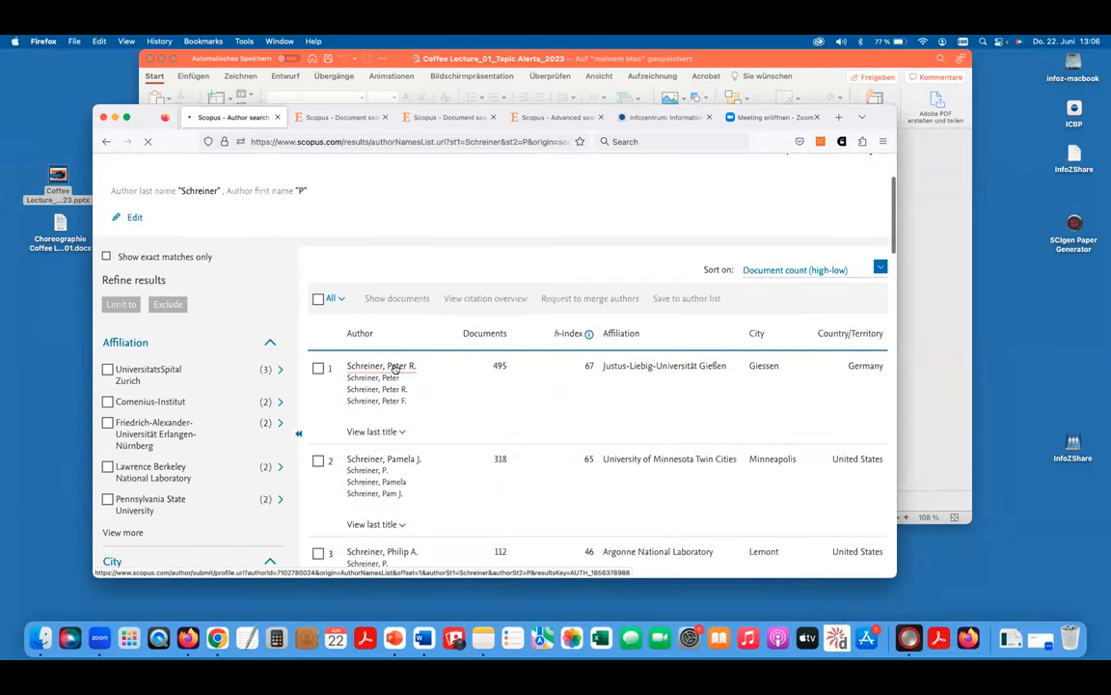
Start a document alert for Peter R. Schreiner and try daily, then weekly-on-Sunday delivery
left_click(382, 365)
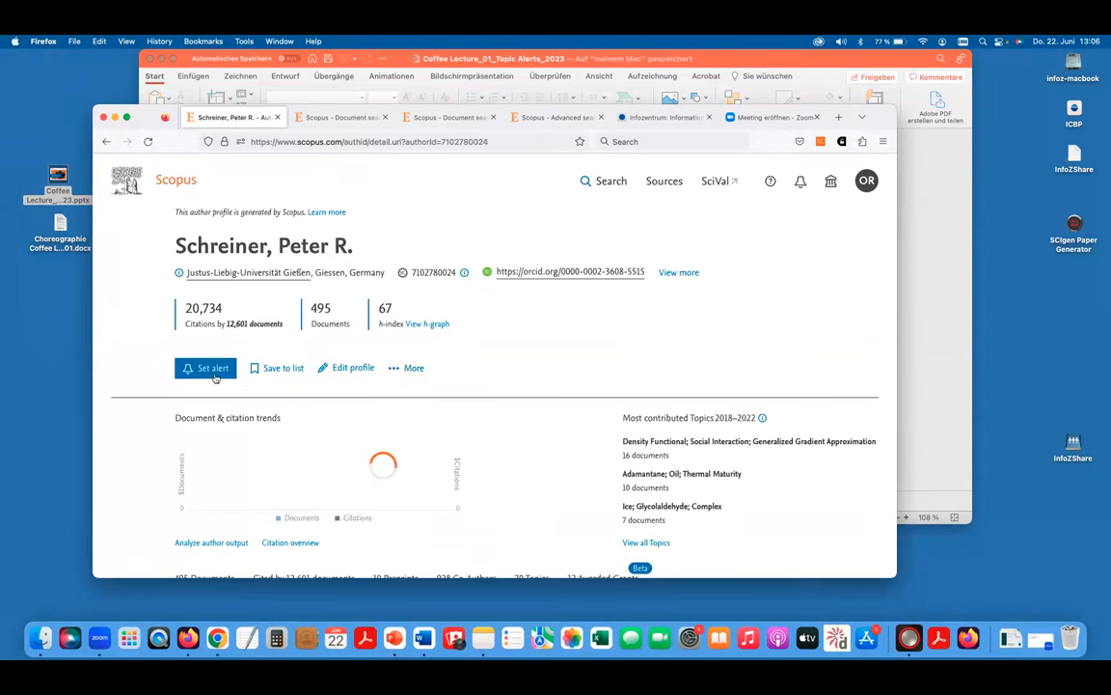
left_click(204, 367)
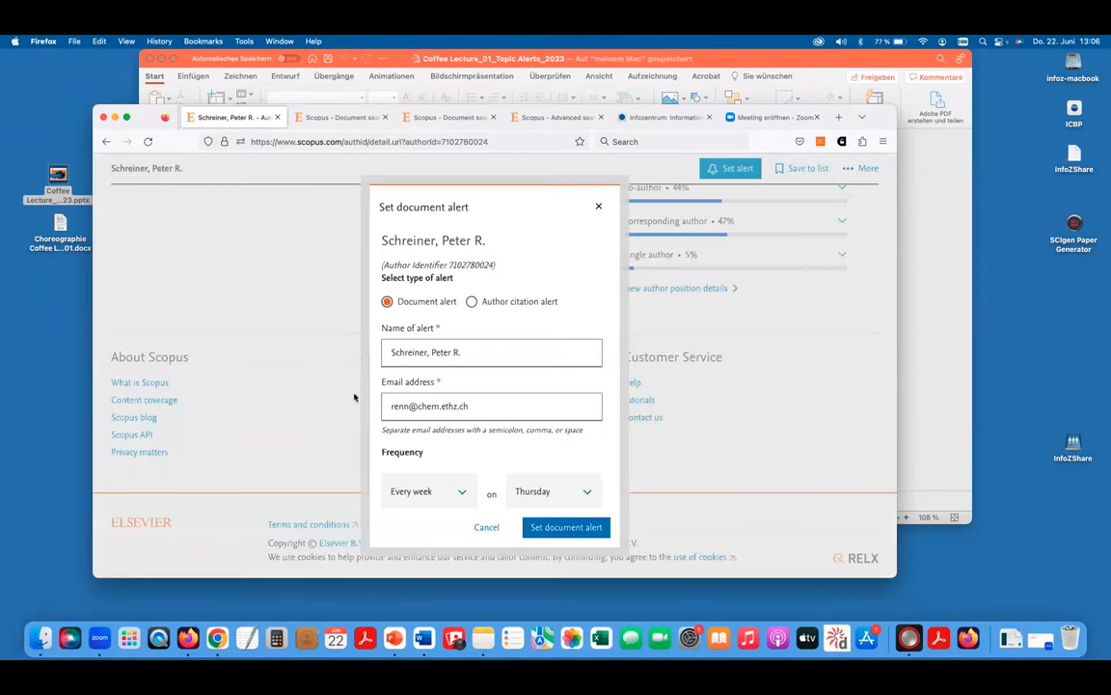
left_click(490, 405)
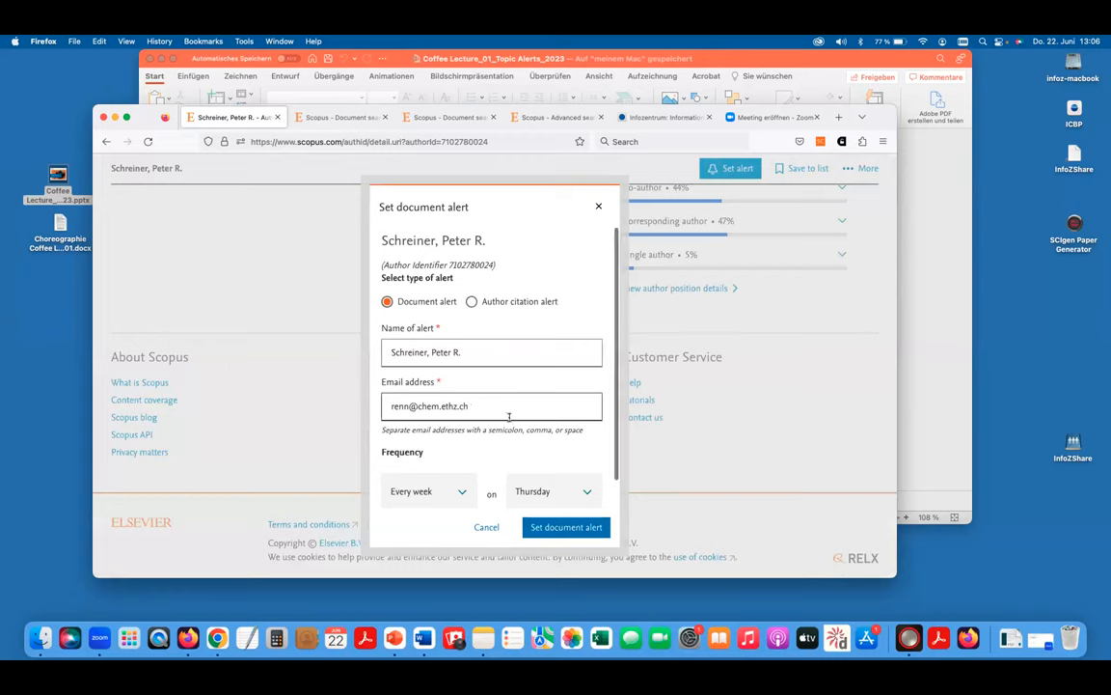
mouse_move(509, 415)
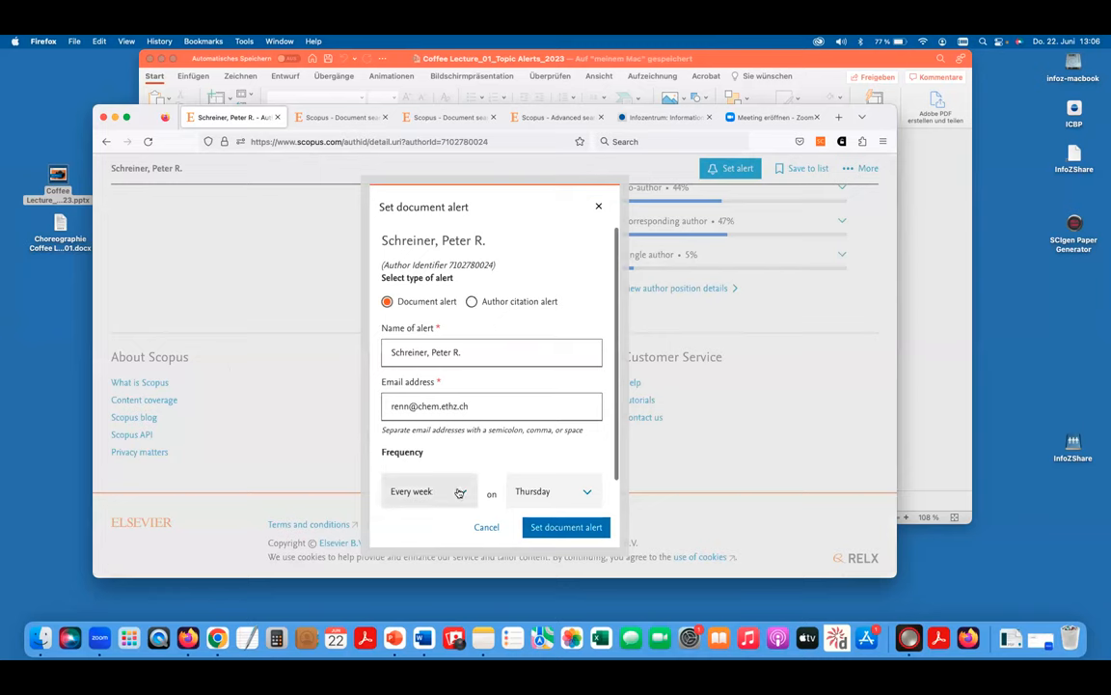
left_click(428, 492)
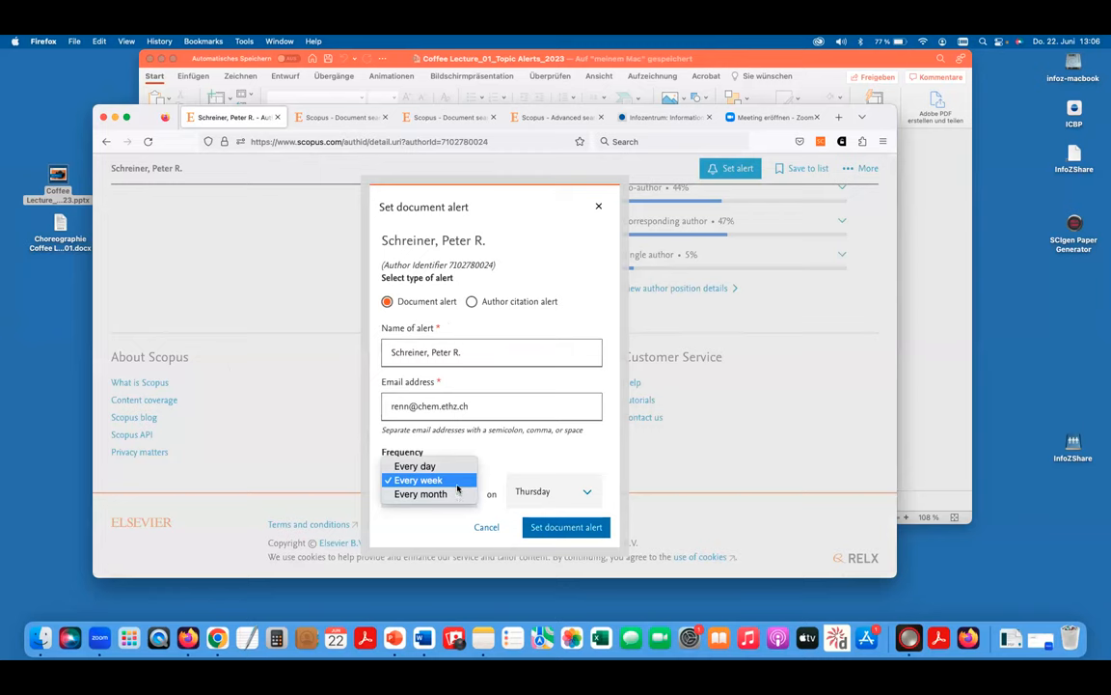
mouse_move(414, 465)
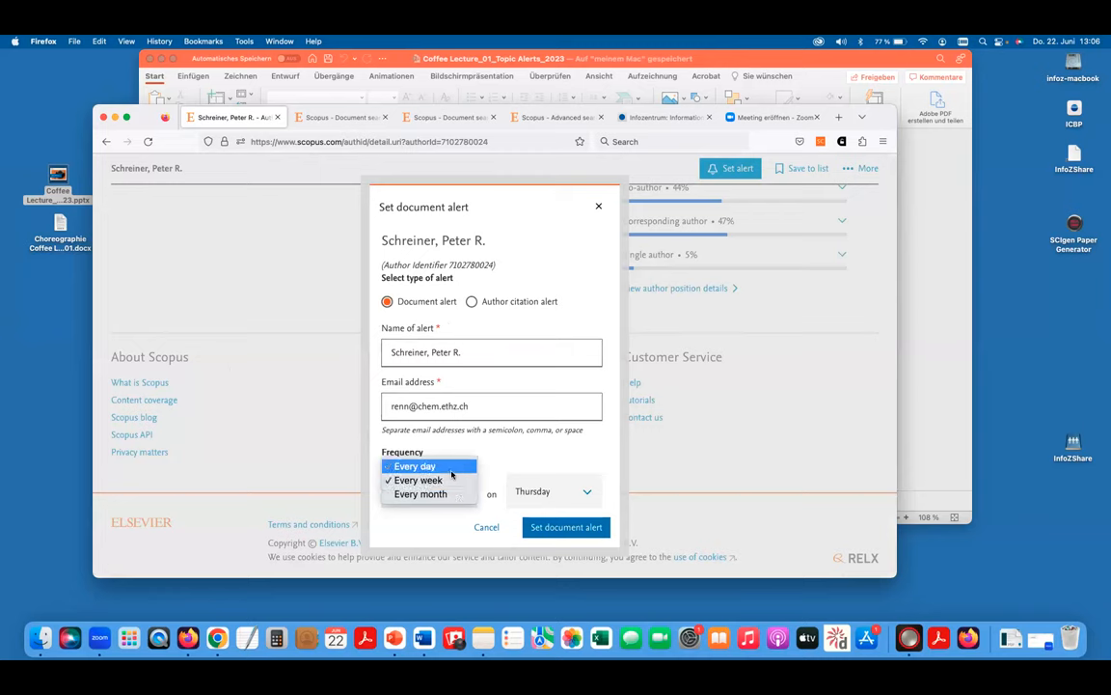
left_click(413, 479)
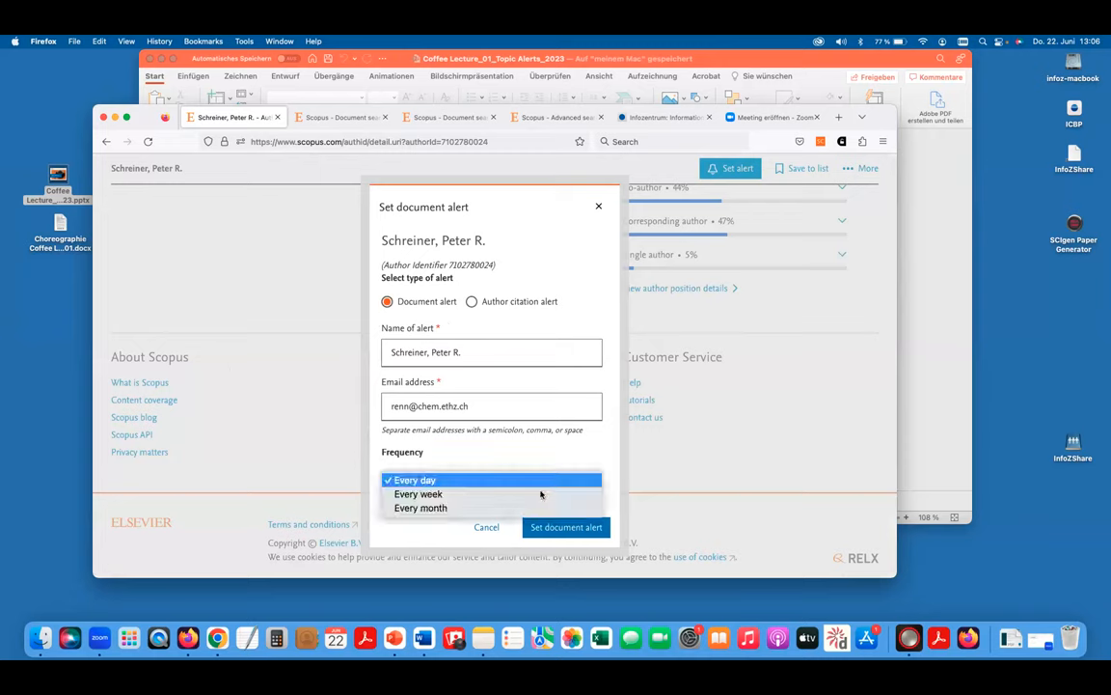
left_click(417, 478)
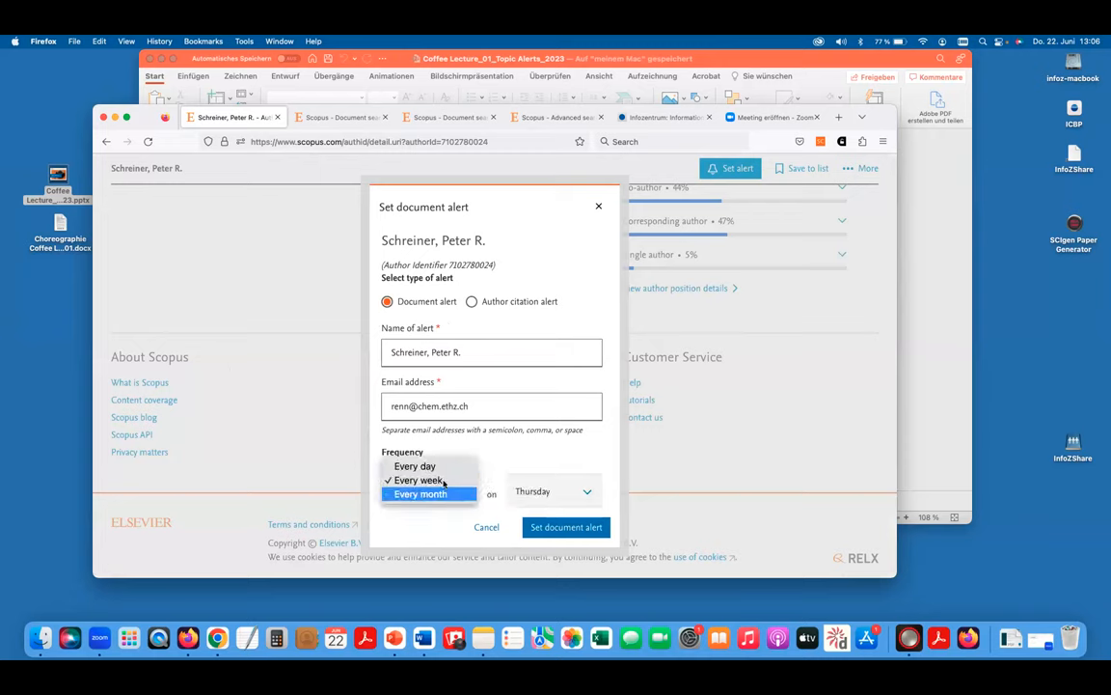
left_click(415, 465)
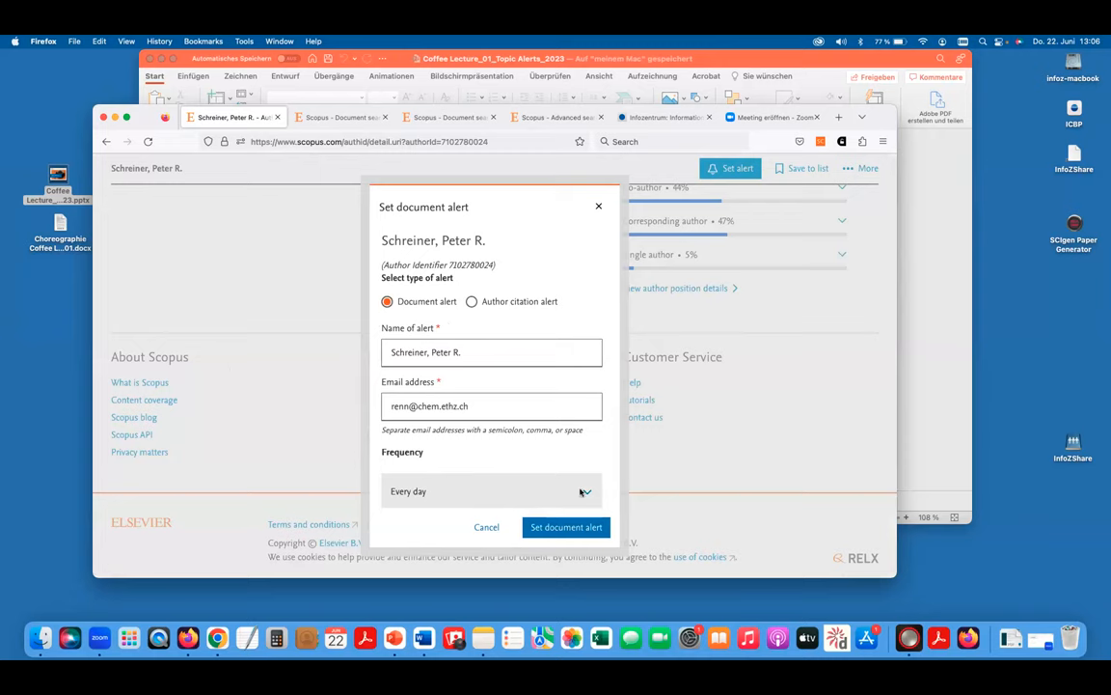
left_click(490, 492)
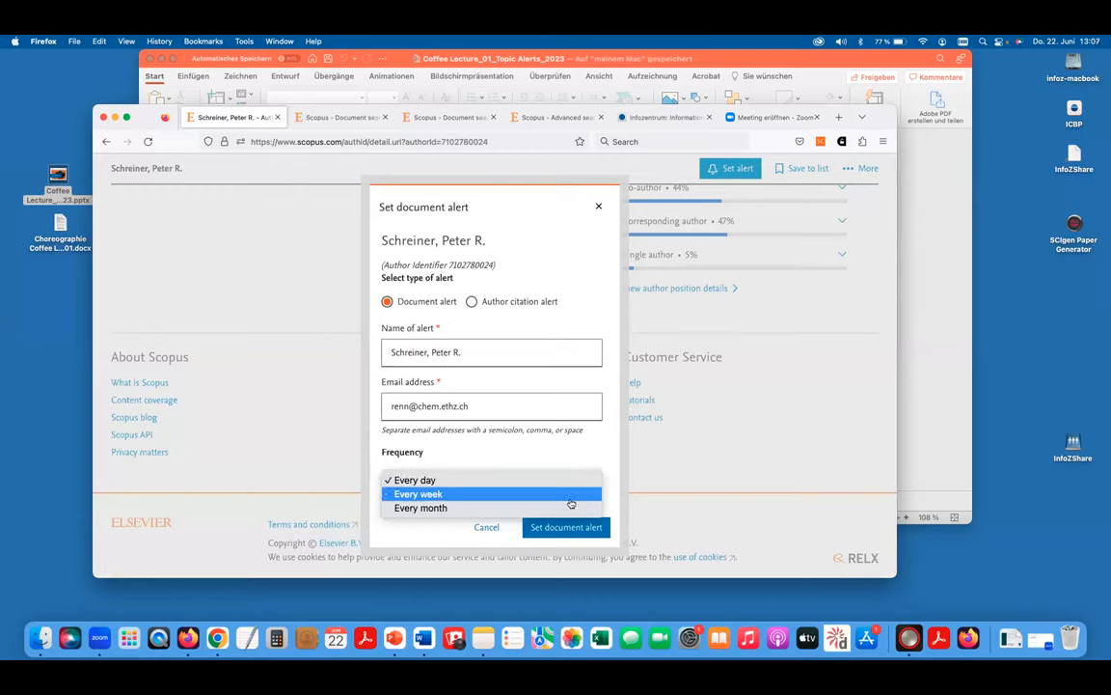
left_click(417, 494)
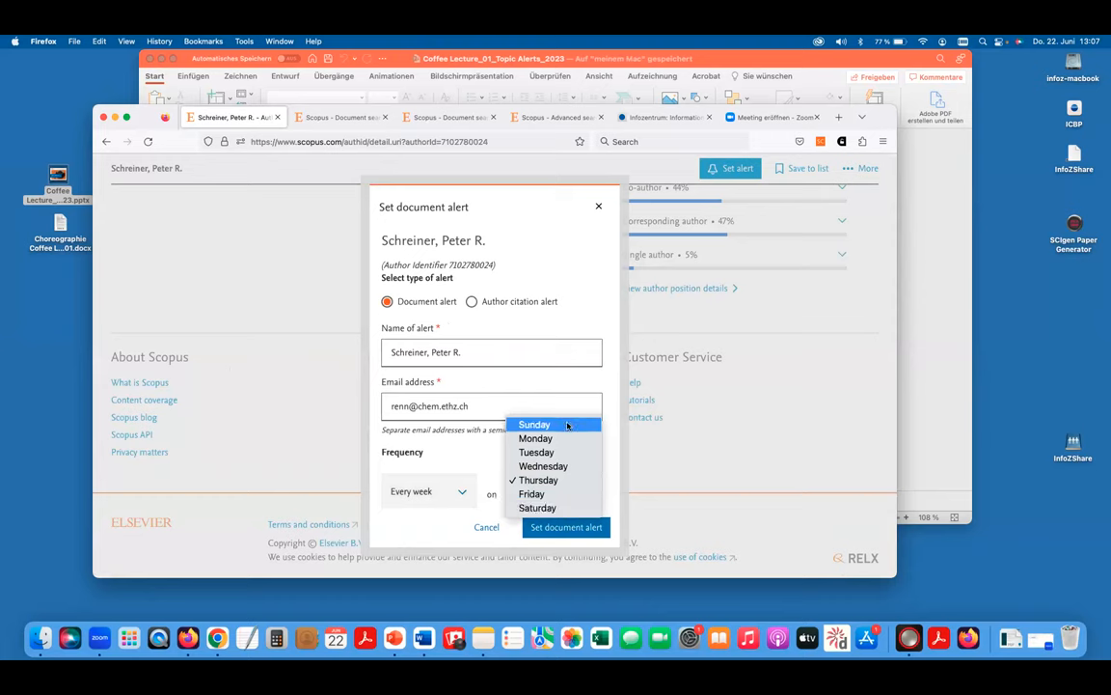
left_click(532, 425)
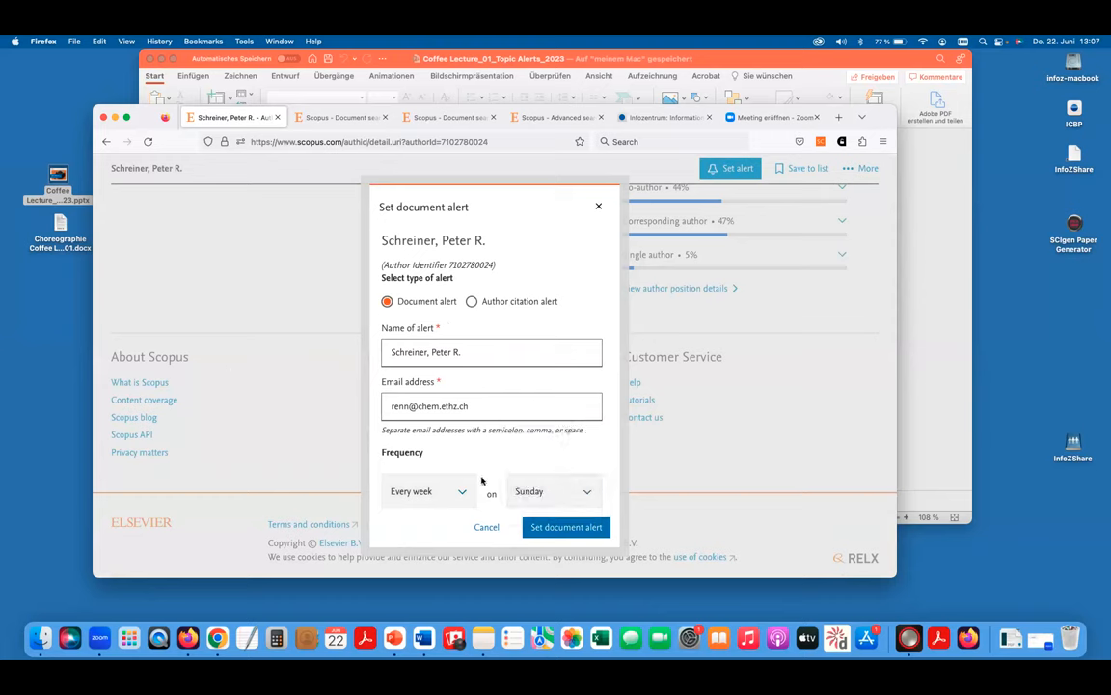
left_click(428, 492)
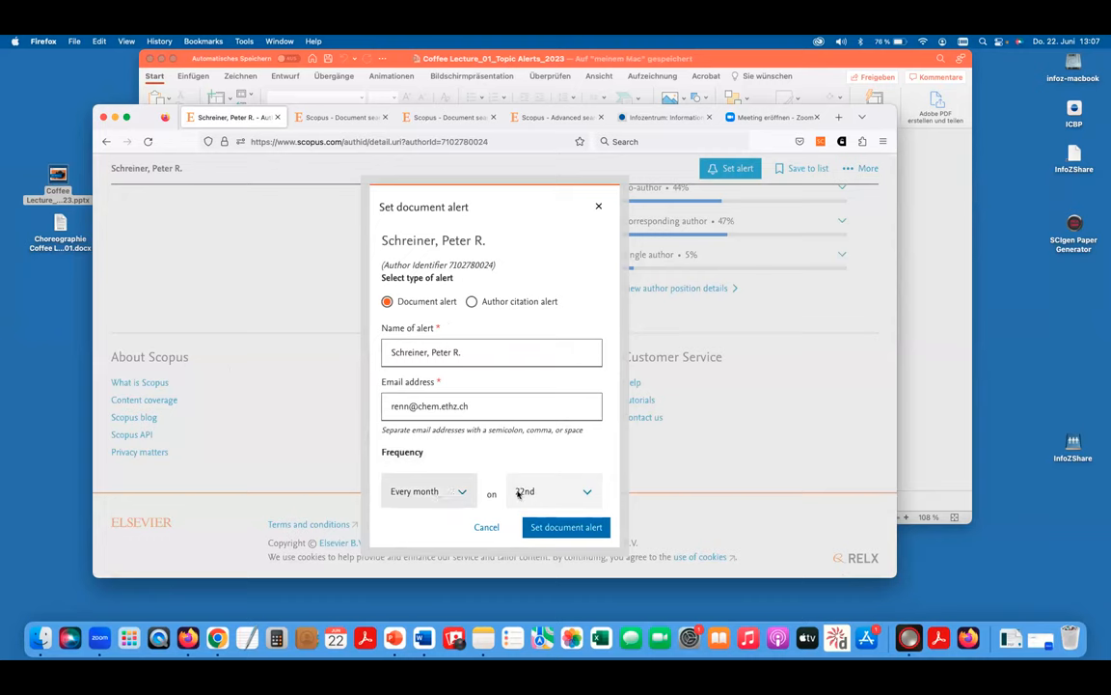
Set the alert to monthly on the 20th, name it 'Test CL' and save it
left_click(552, 492)
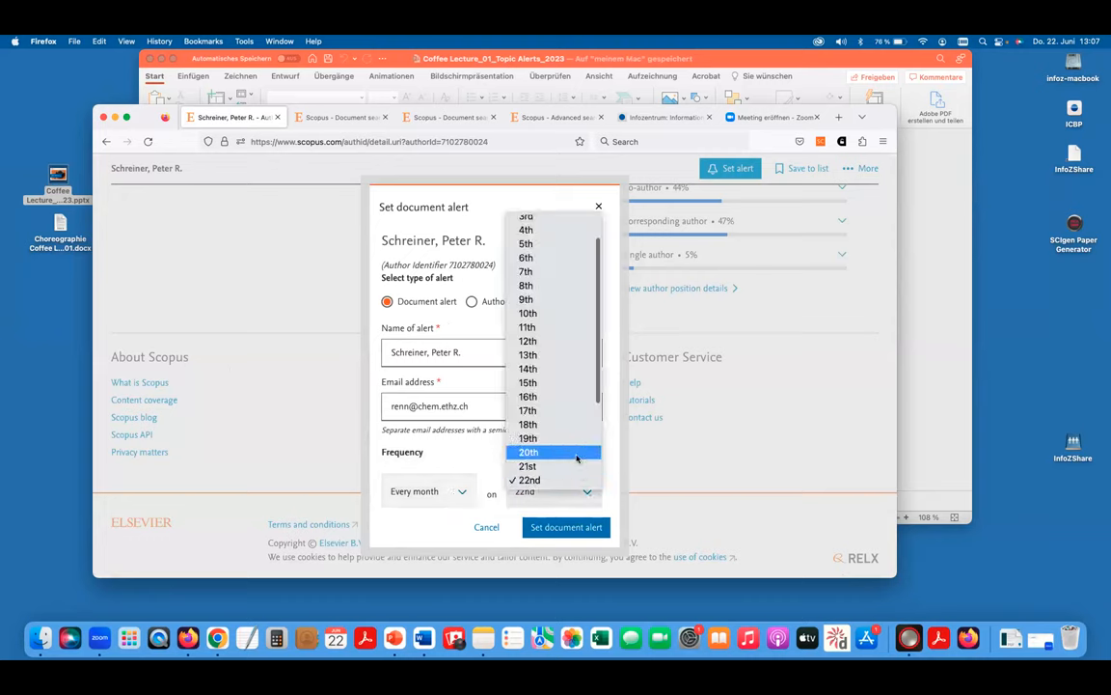
left_click(529, 452)
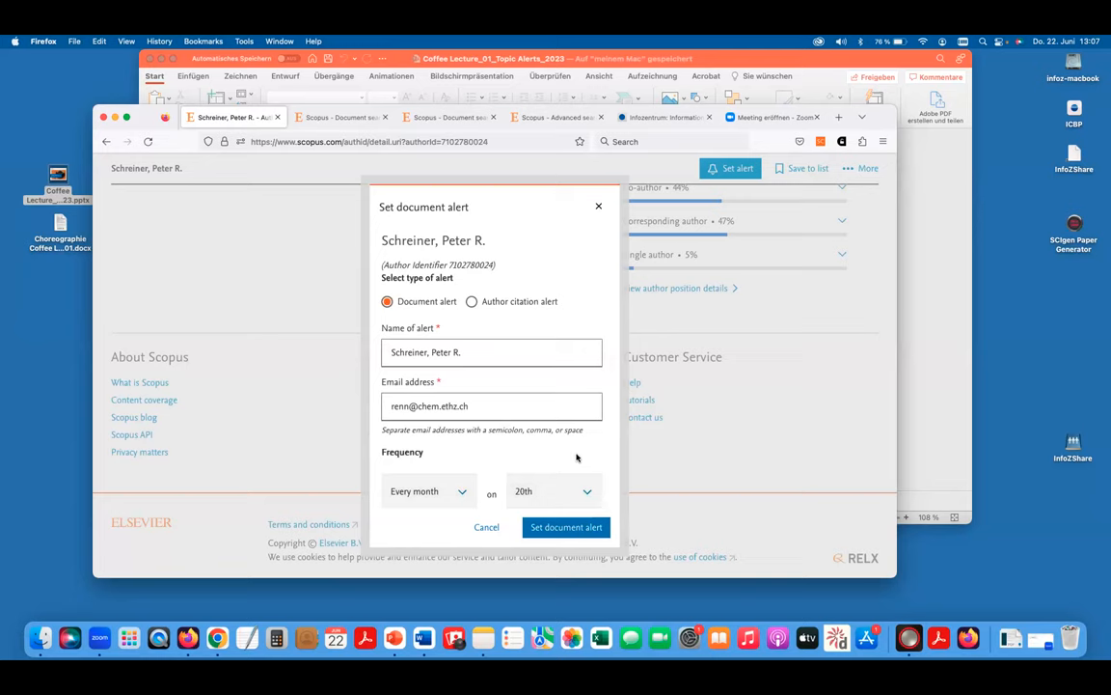
left_click(471, 351)
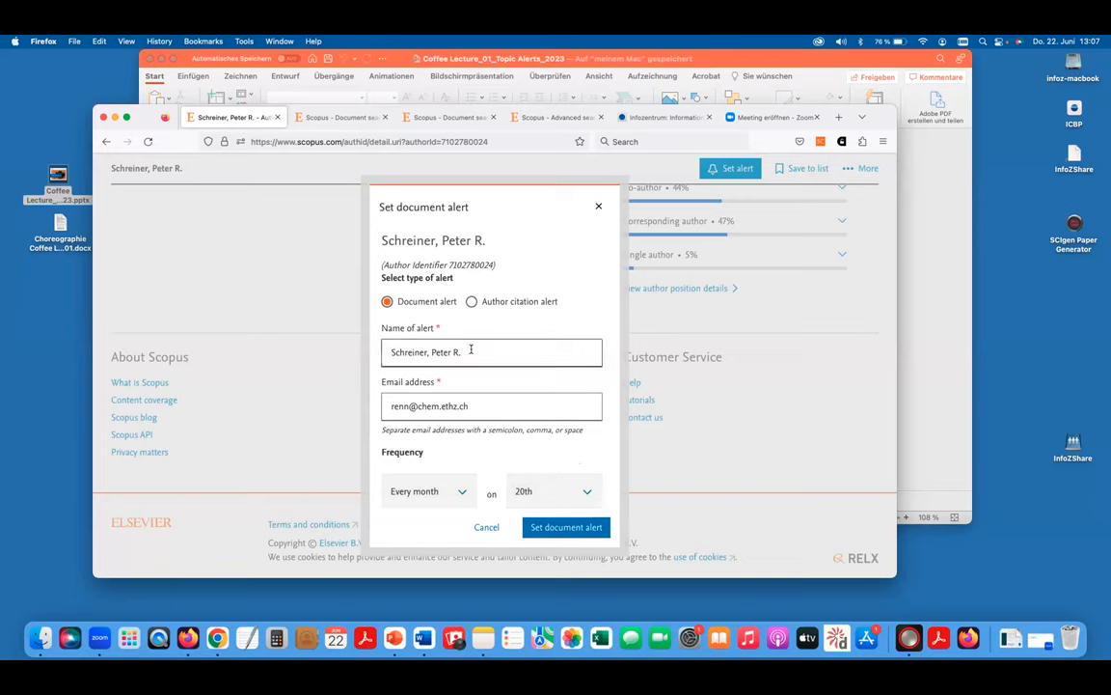
key("Backspace")
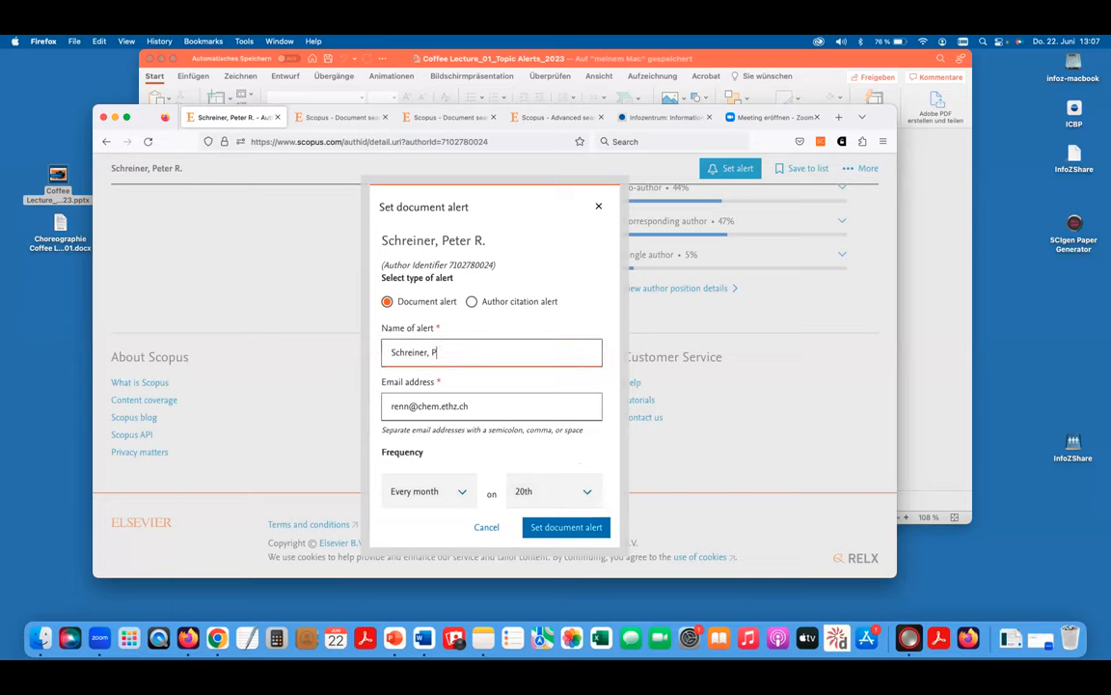
type("Test CL")
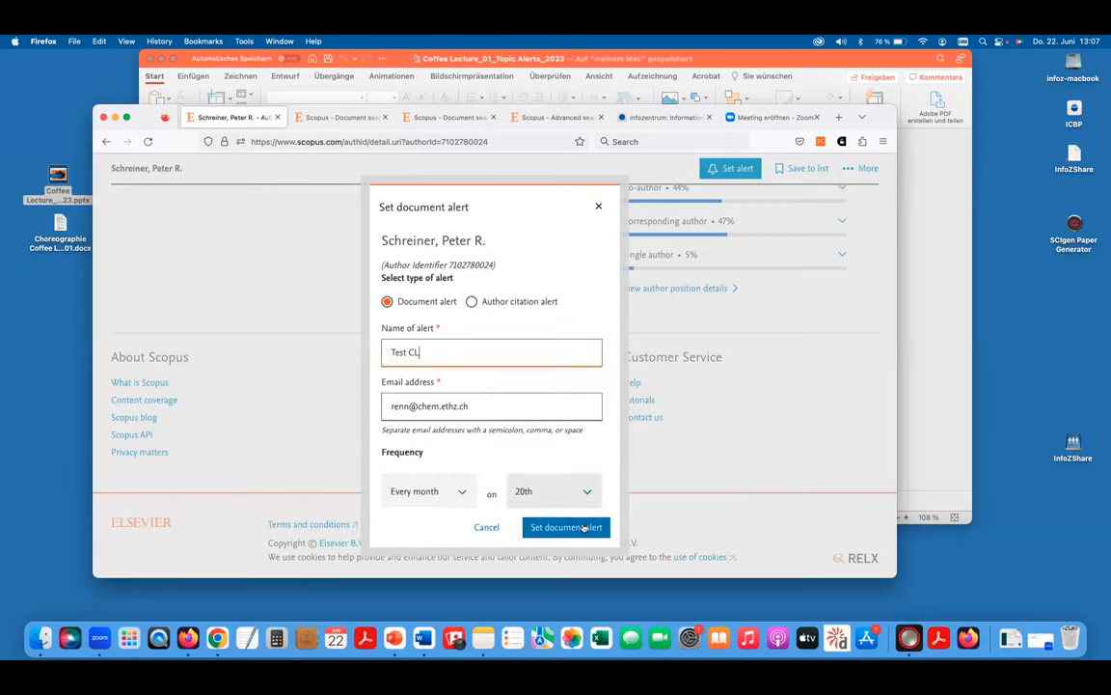
left_click(565, 527)
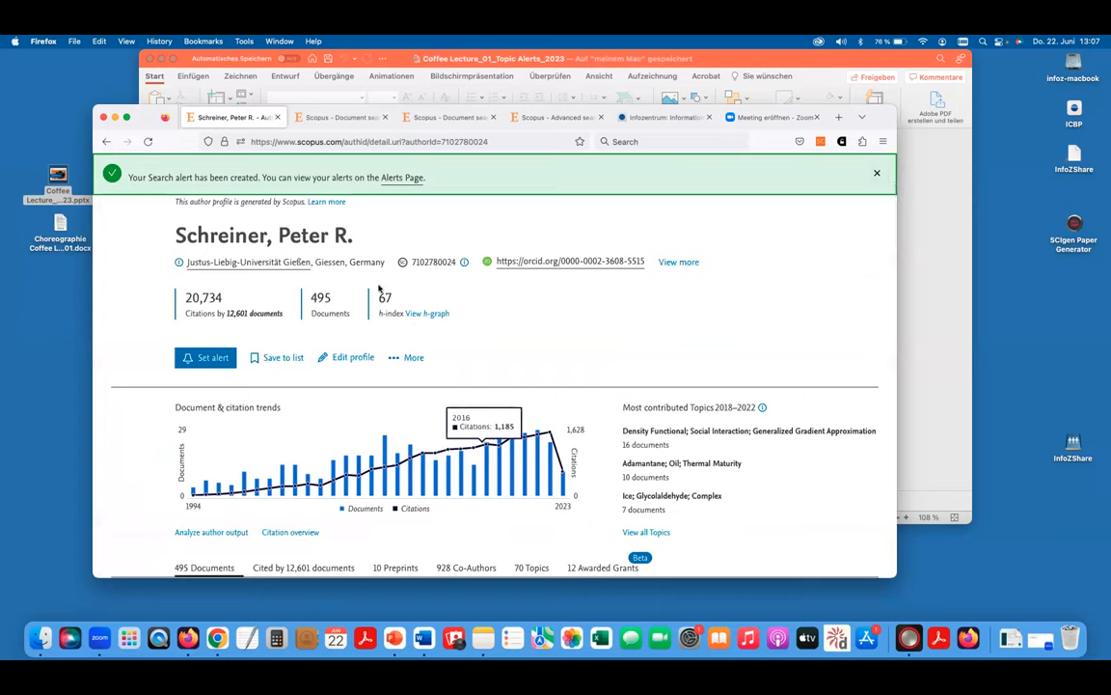
Search documents for "coffee lecture", returning one 2016 article by Renn, O
left_click(340, 118)
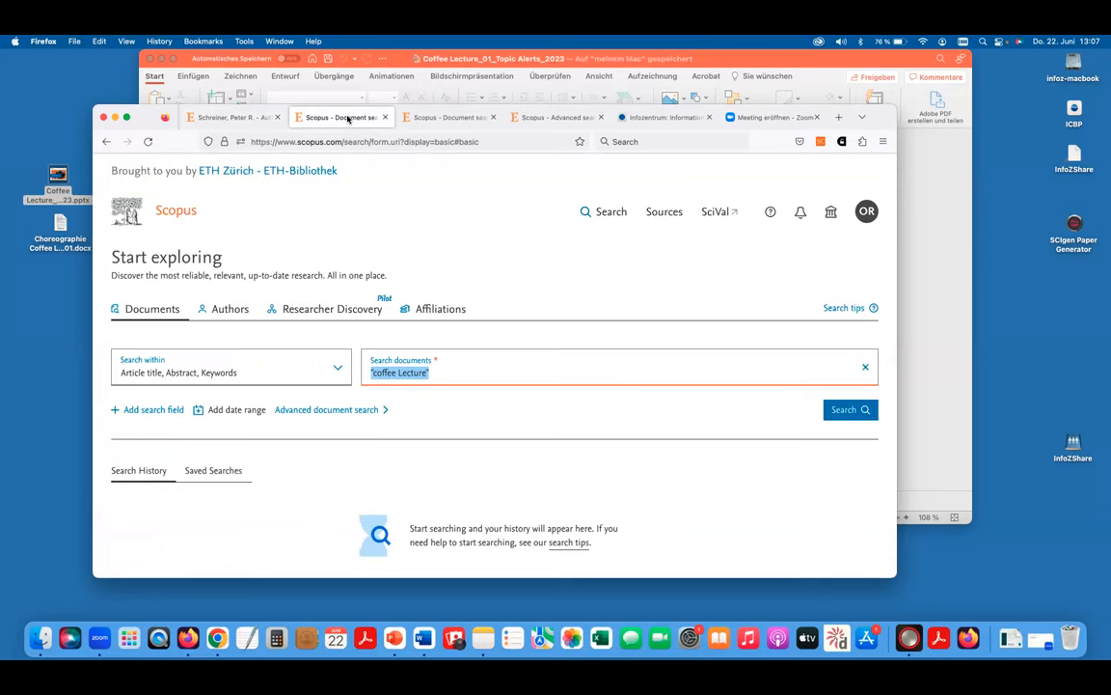
mouse_move(640, 172)
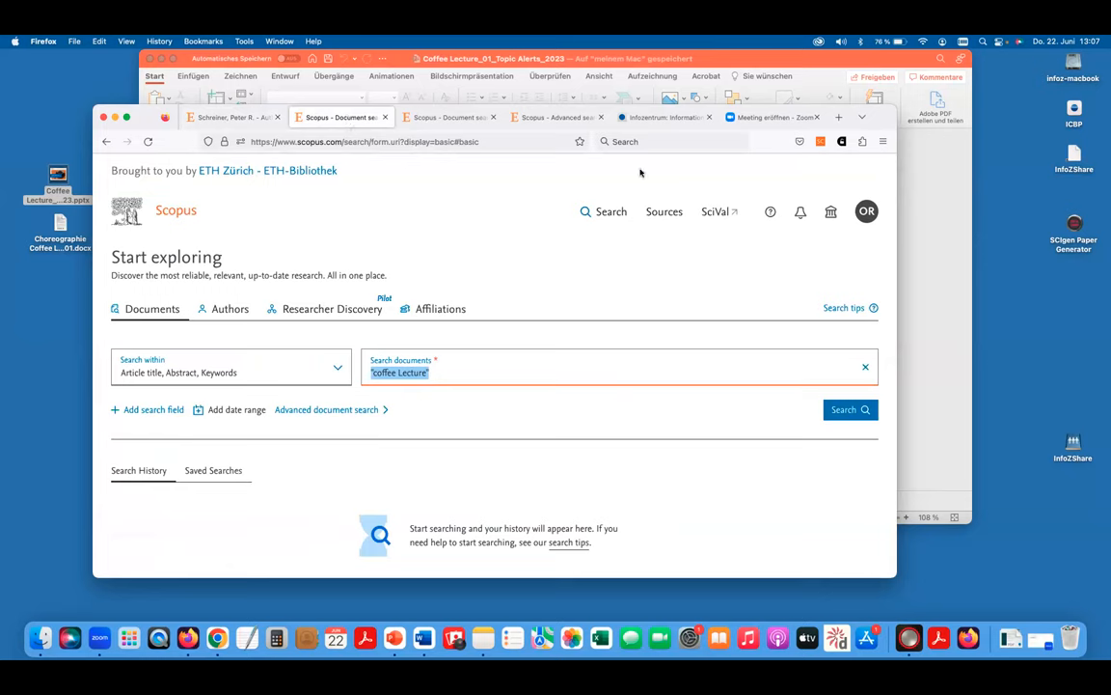
left_click(849, 409)
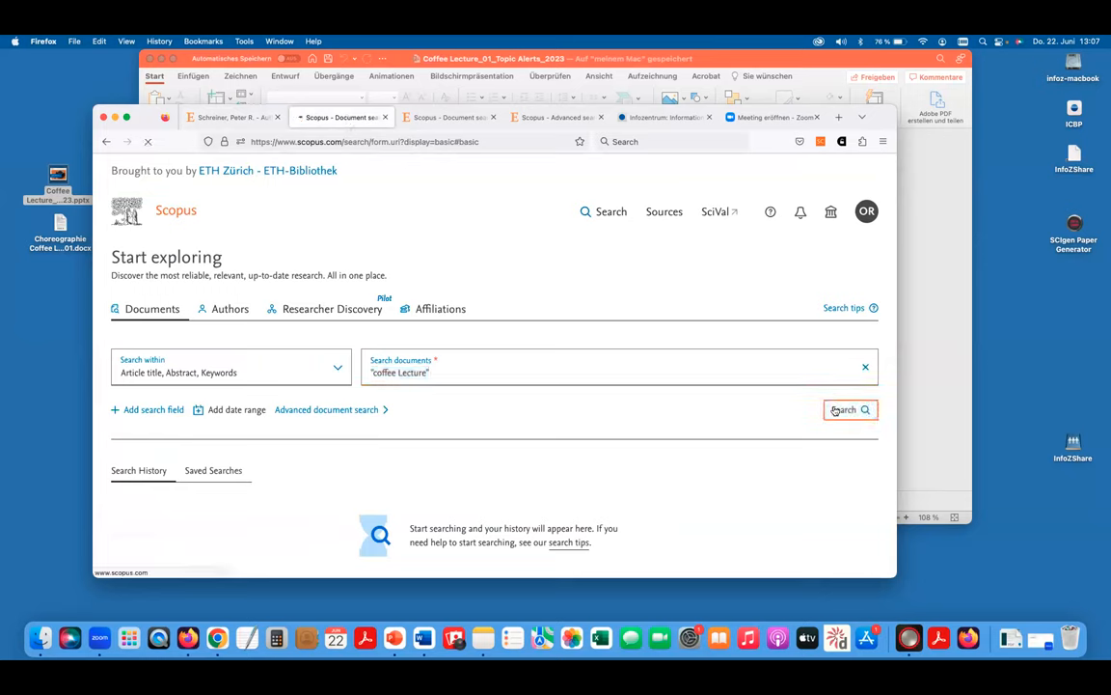
left_click(849, 409)
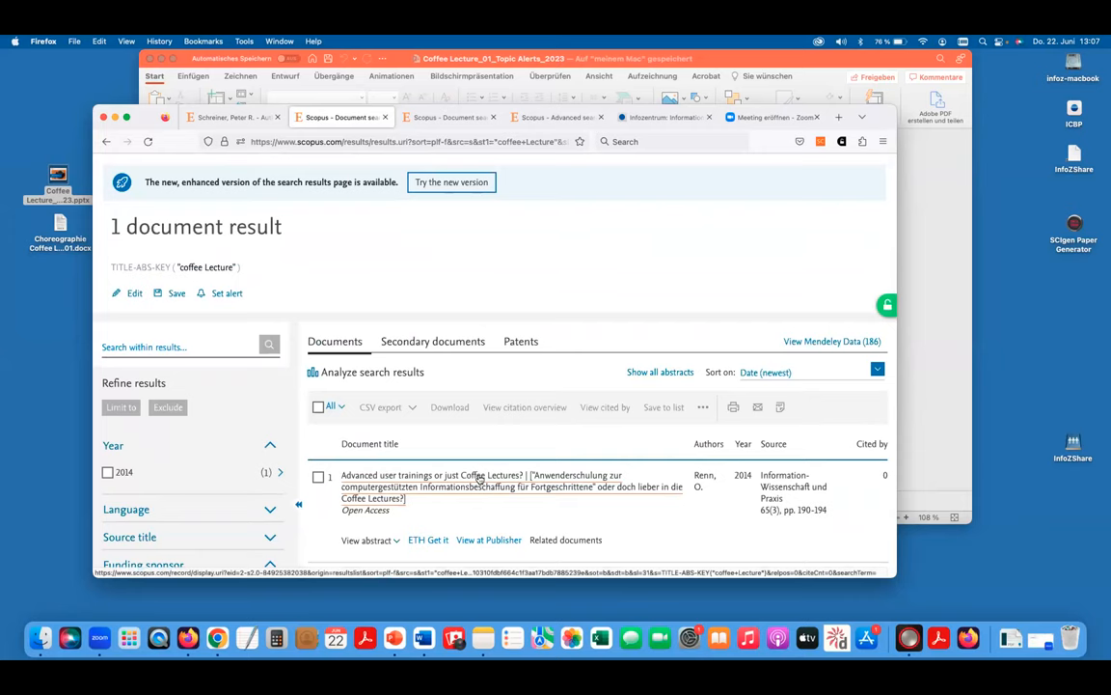
Run the plastic-degrading OR Plastic eating AND microorganisms/bacteria/enzymes query, returning 215 documents
left_click(447, 118)
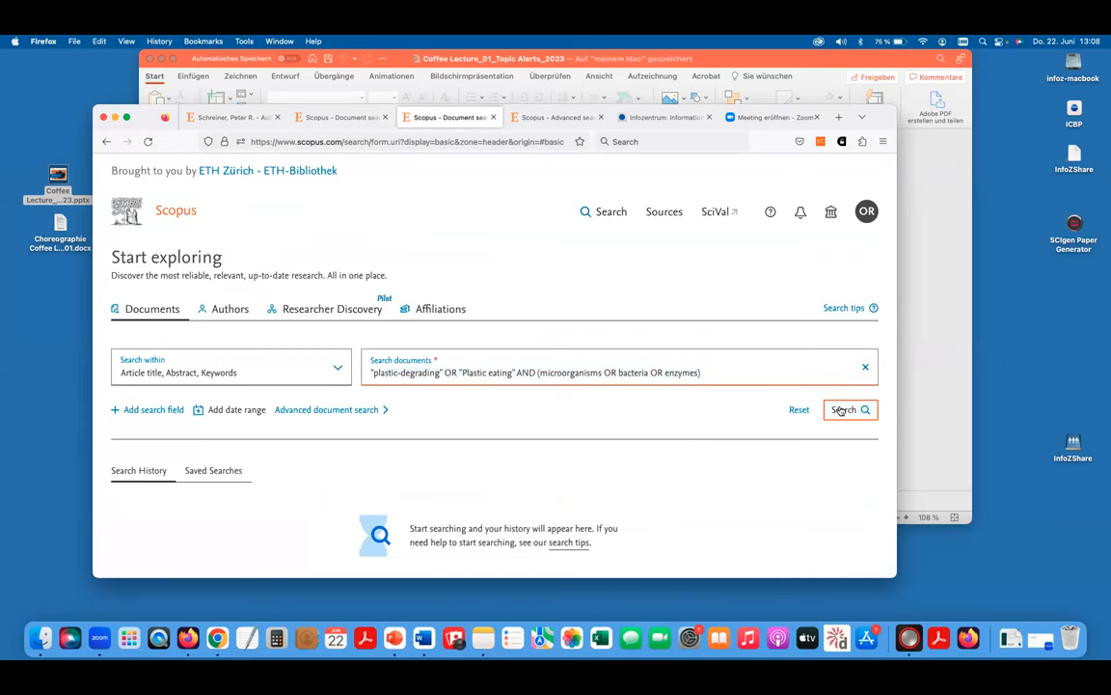
left_click(849, 409)
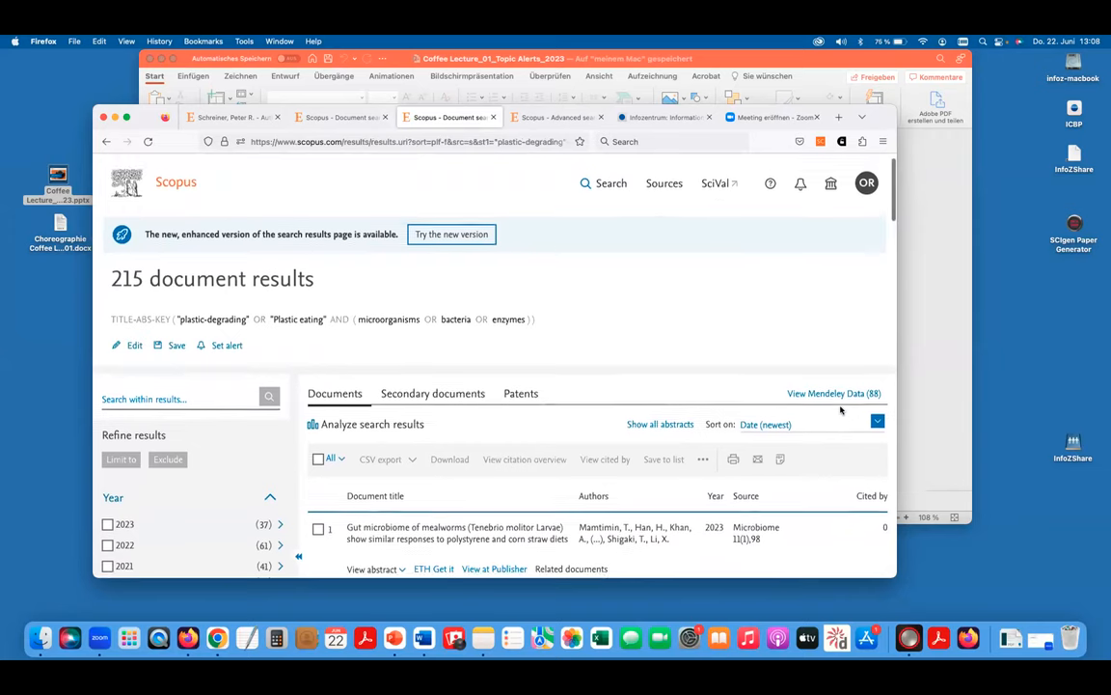
scroll("down", 3)
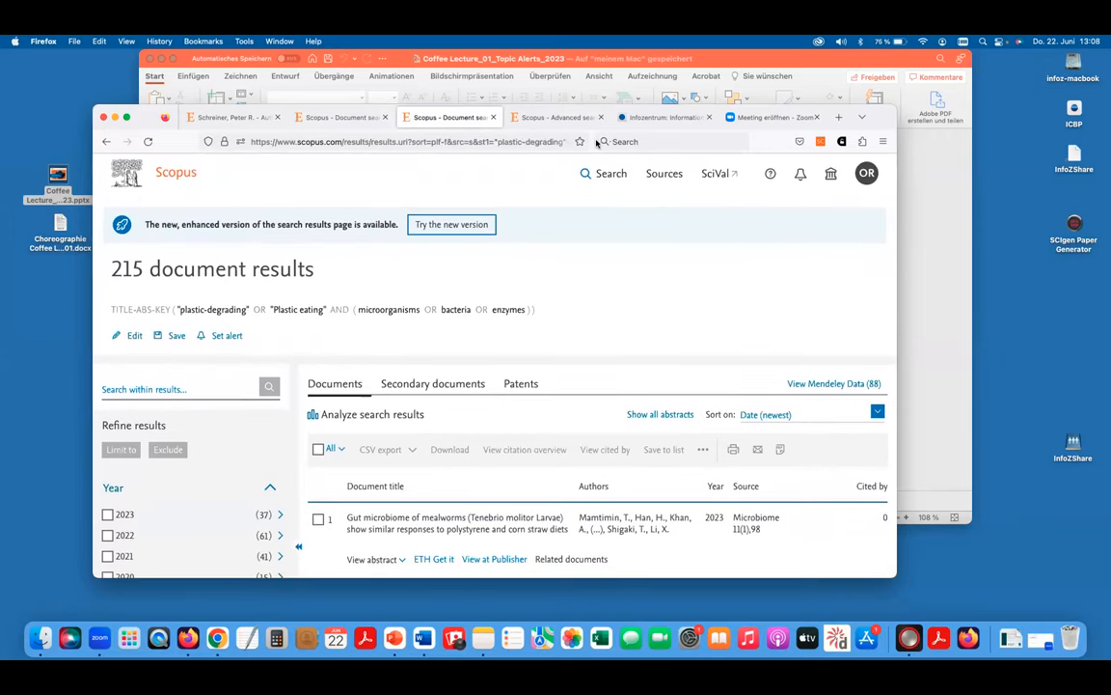
Replace AND with W/3 in the advanced query, raising results to 961, and view the search history
left_click(556, 118)
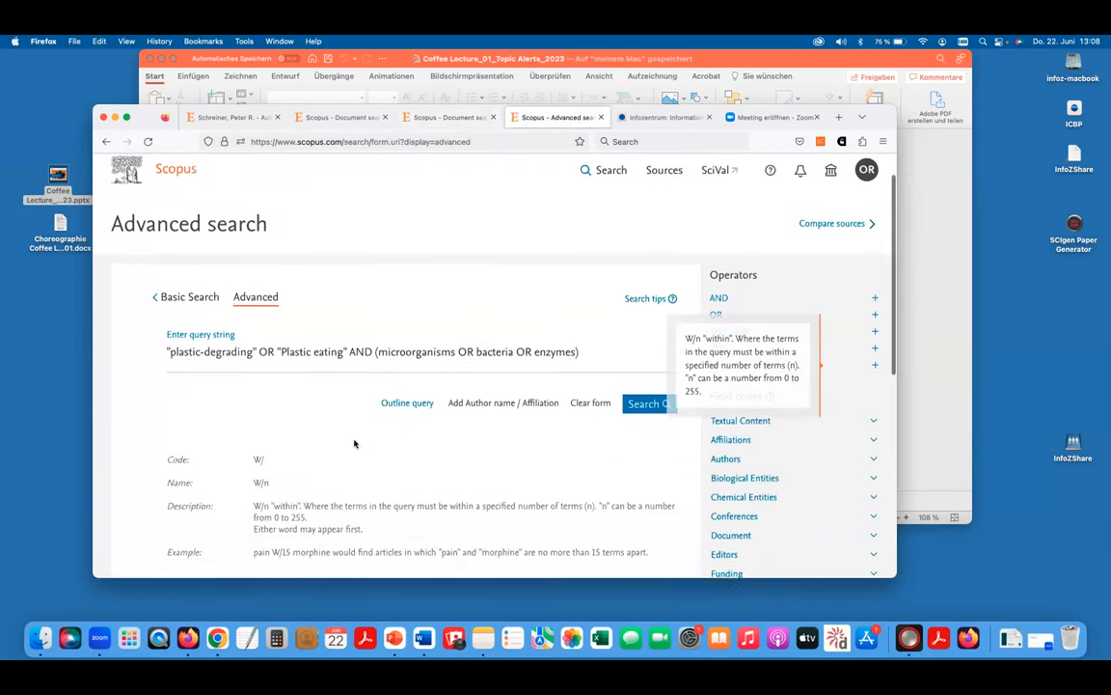
double_click(358, 349)
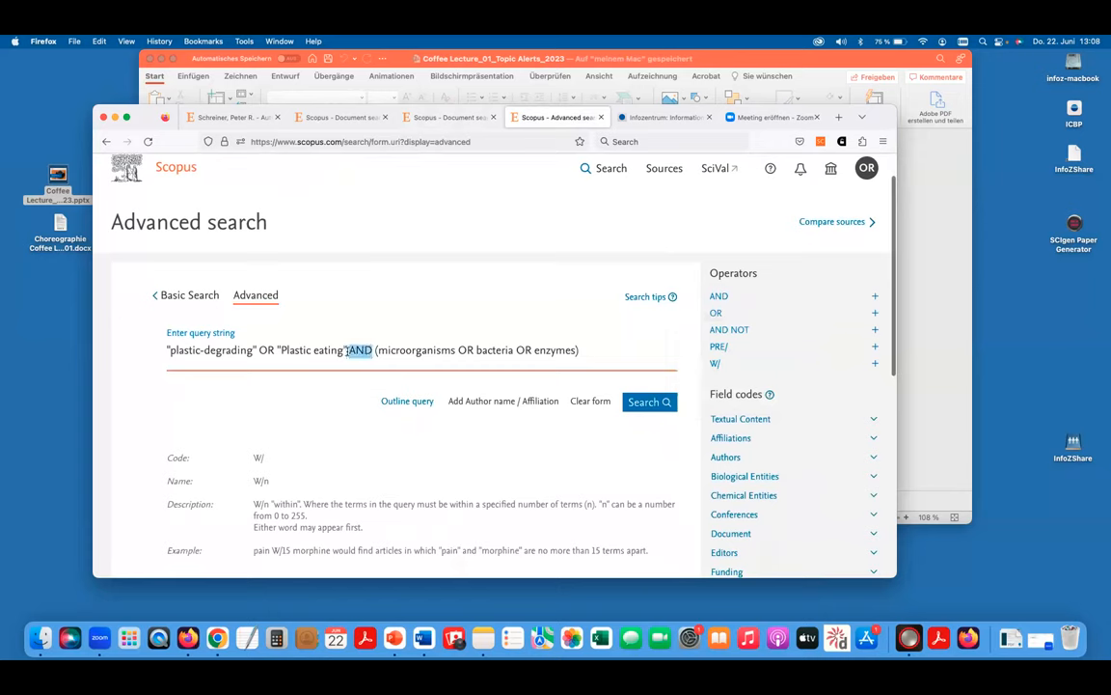
type("w/3")
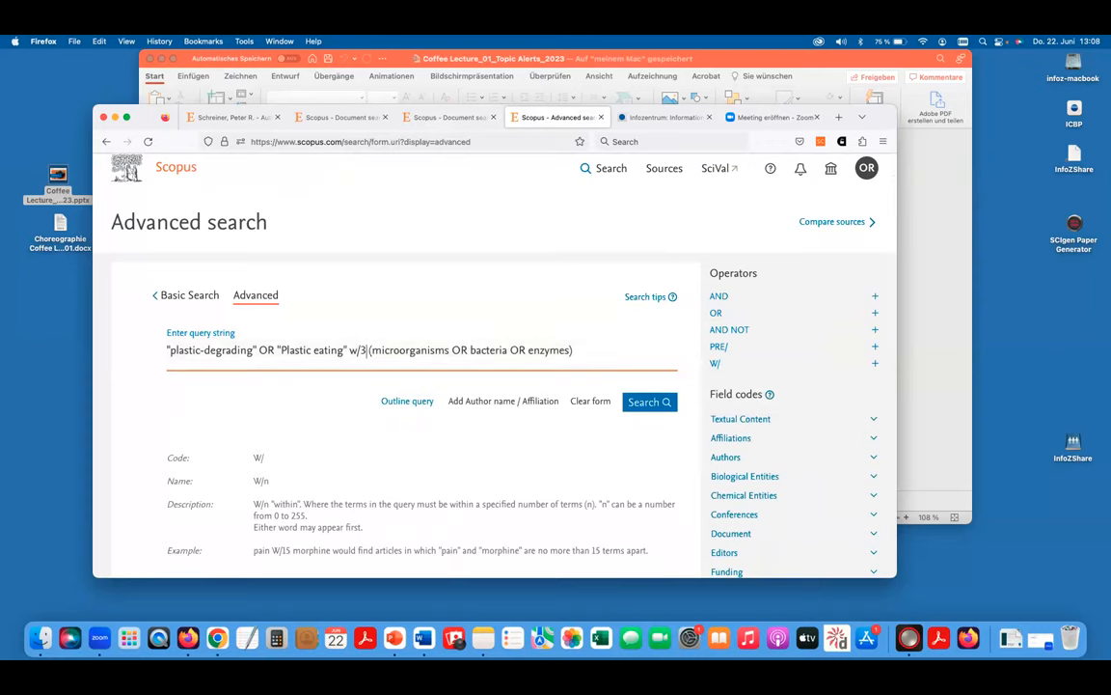
left_click(648, 401)
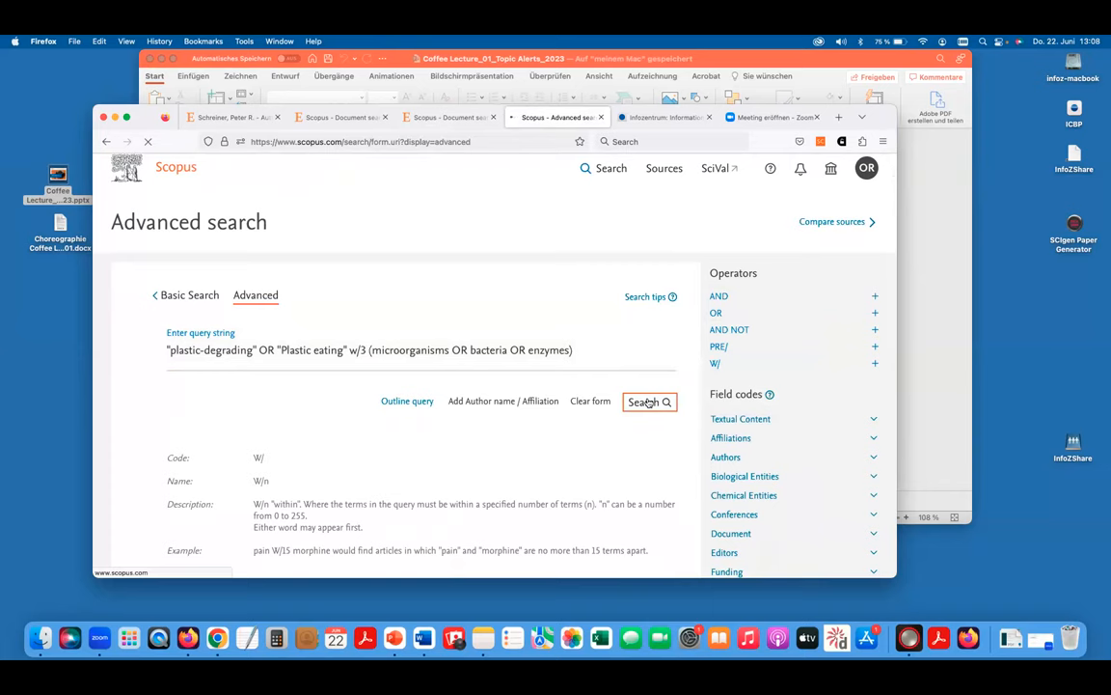
left_click(649, 401)
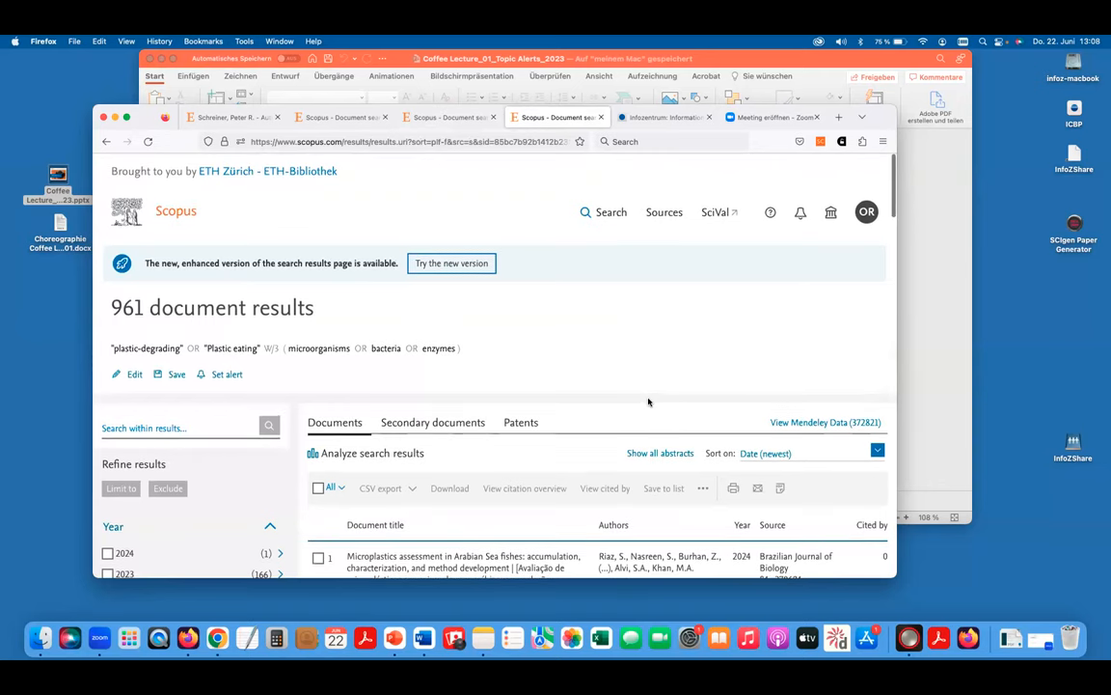
scroll("down", 3)
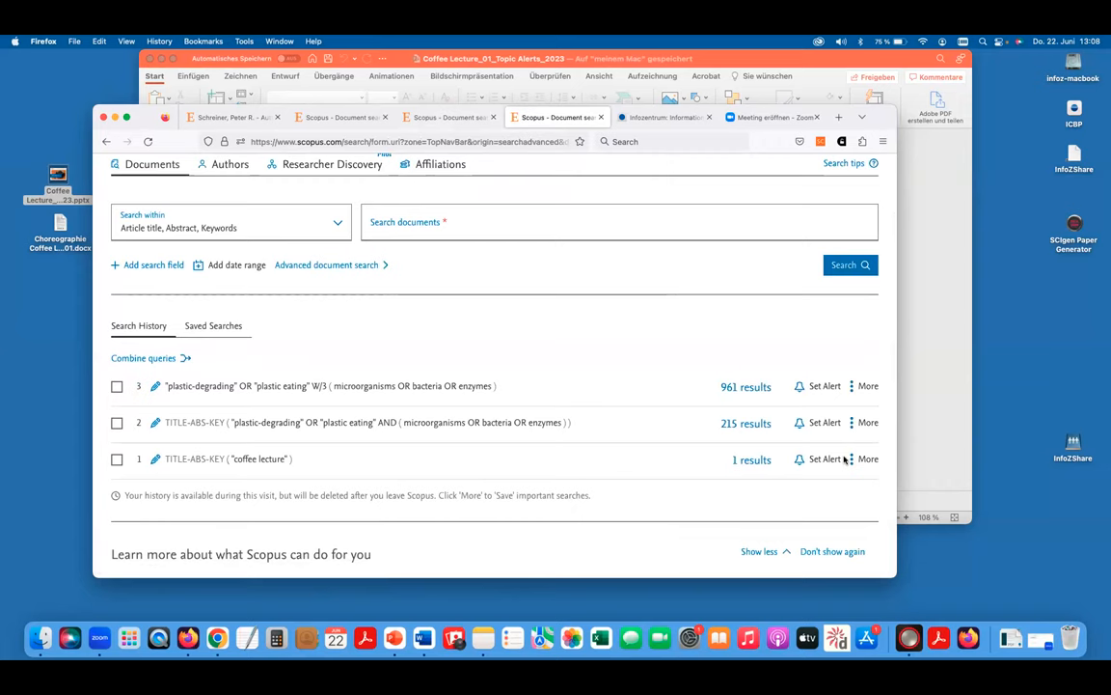
Create a weekly search alert for the coffee lecture search
left_click(826, 459)
type("coffee Lecture")
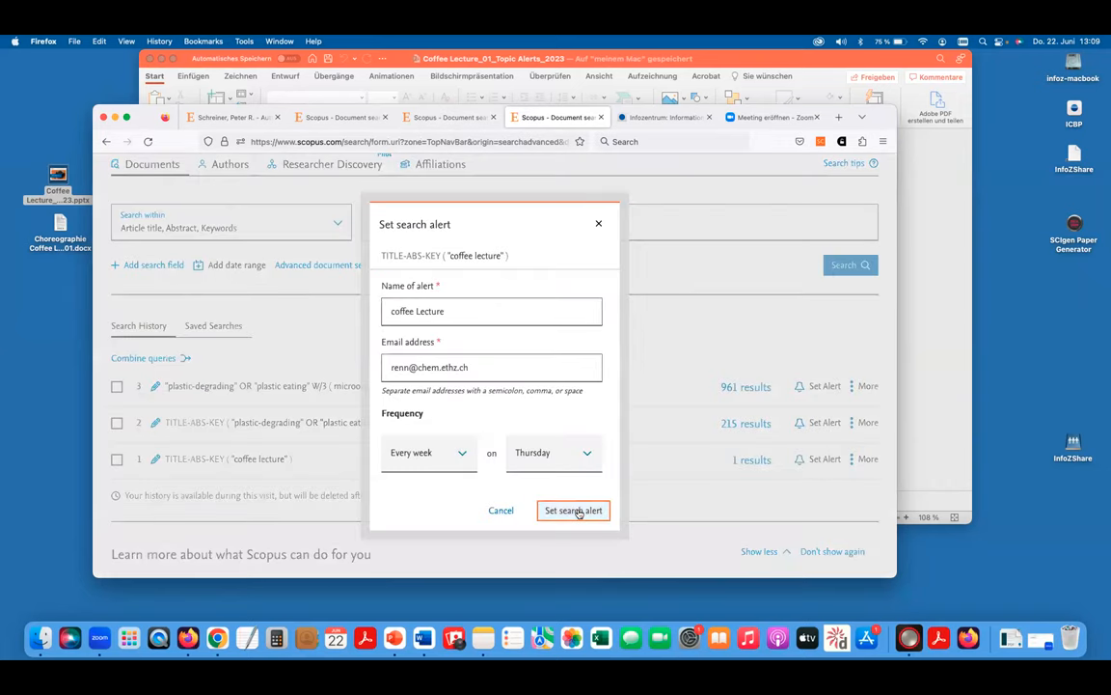
left_click(573, 509)
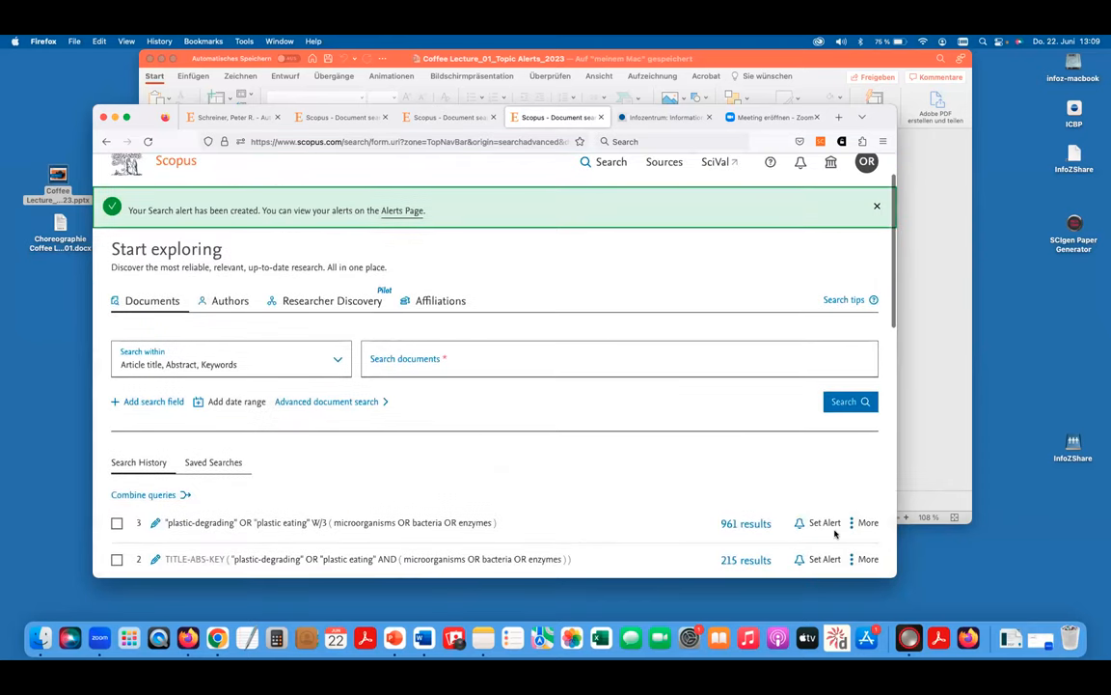
Create a weekly alert for the 215-result plastic-degrading search, appending TEST to its name
left_click(818, 525)
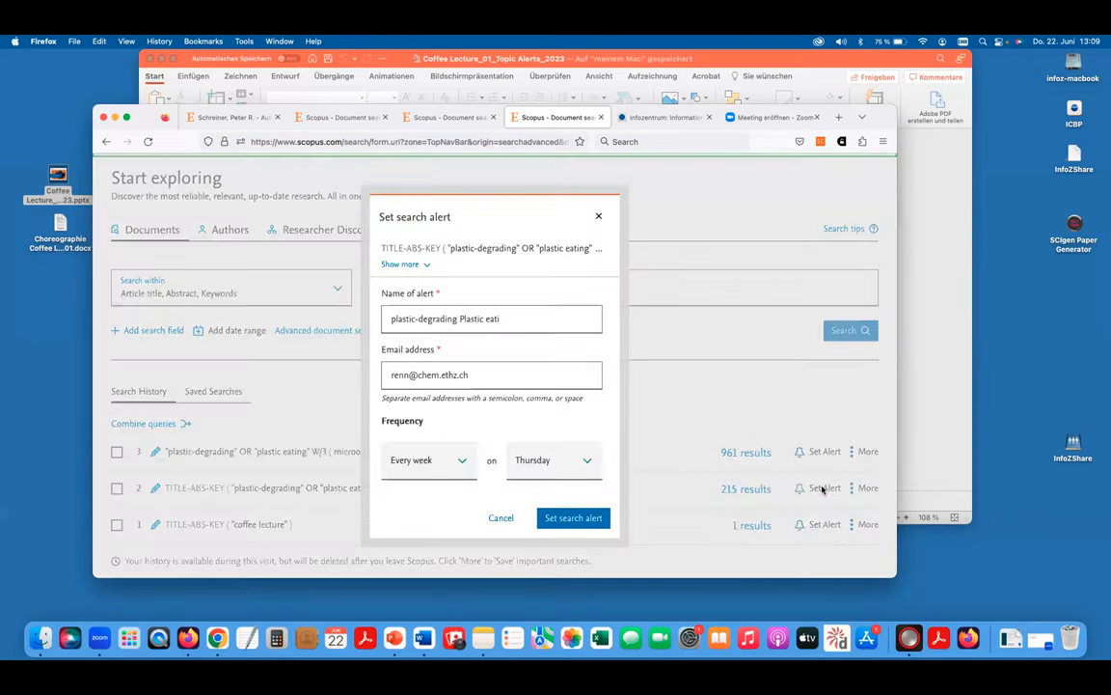
left_click(492, 319)
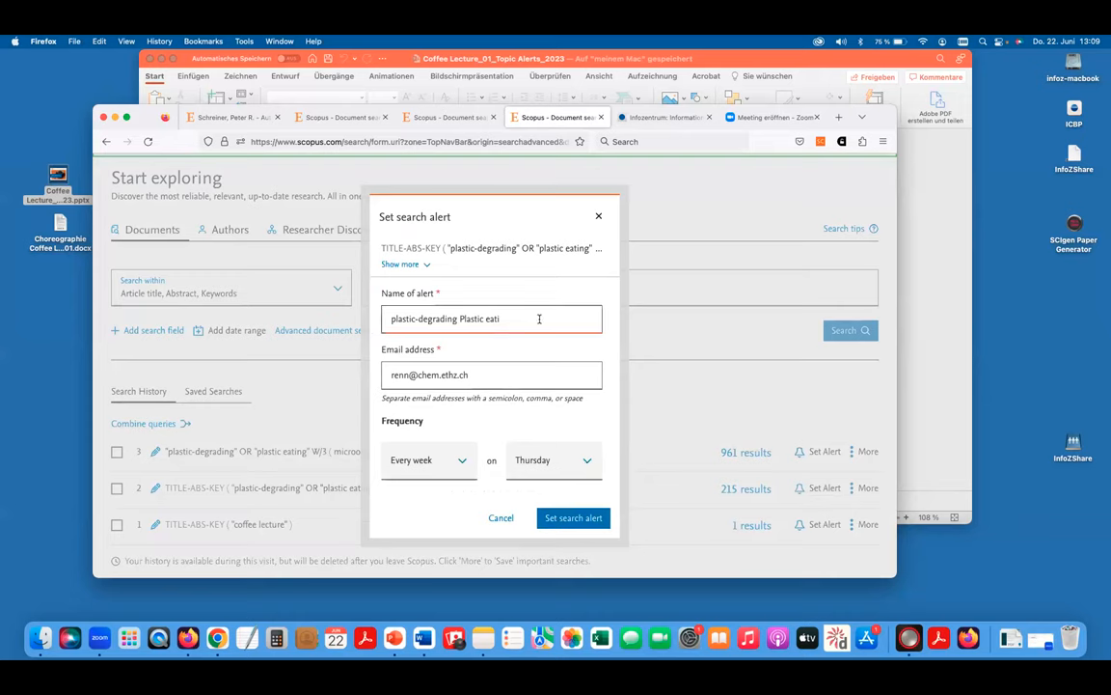
type("TEST")
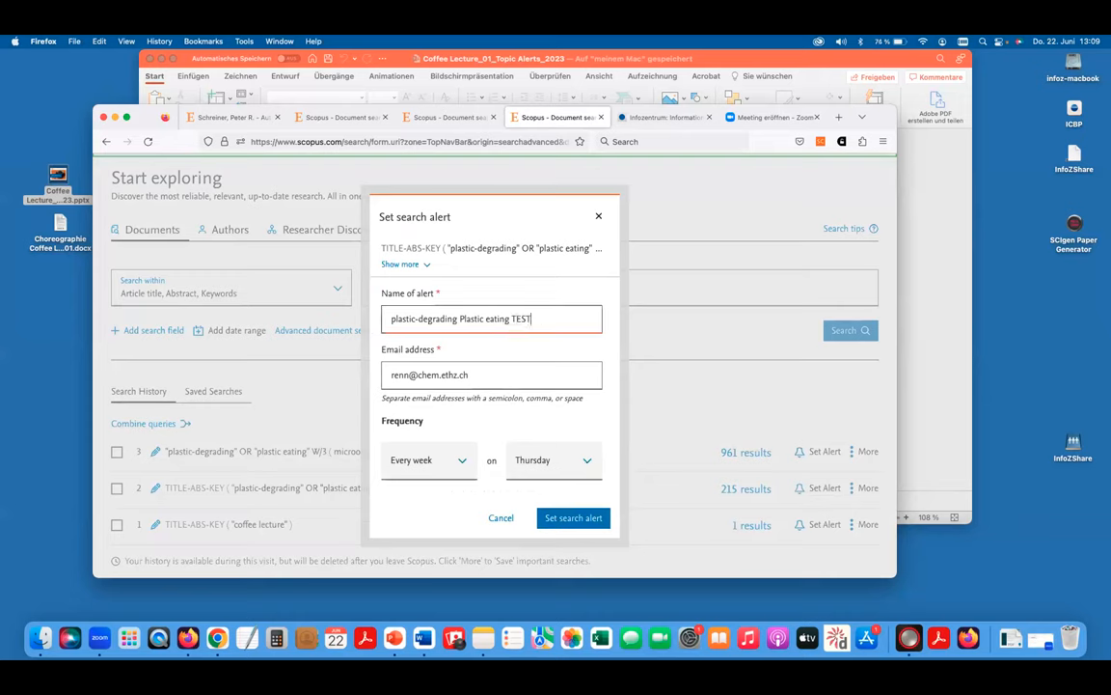
left_click(573, 517)
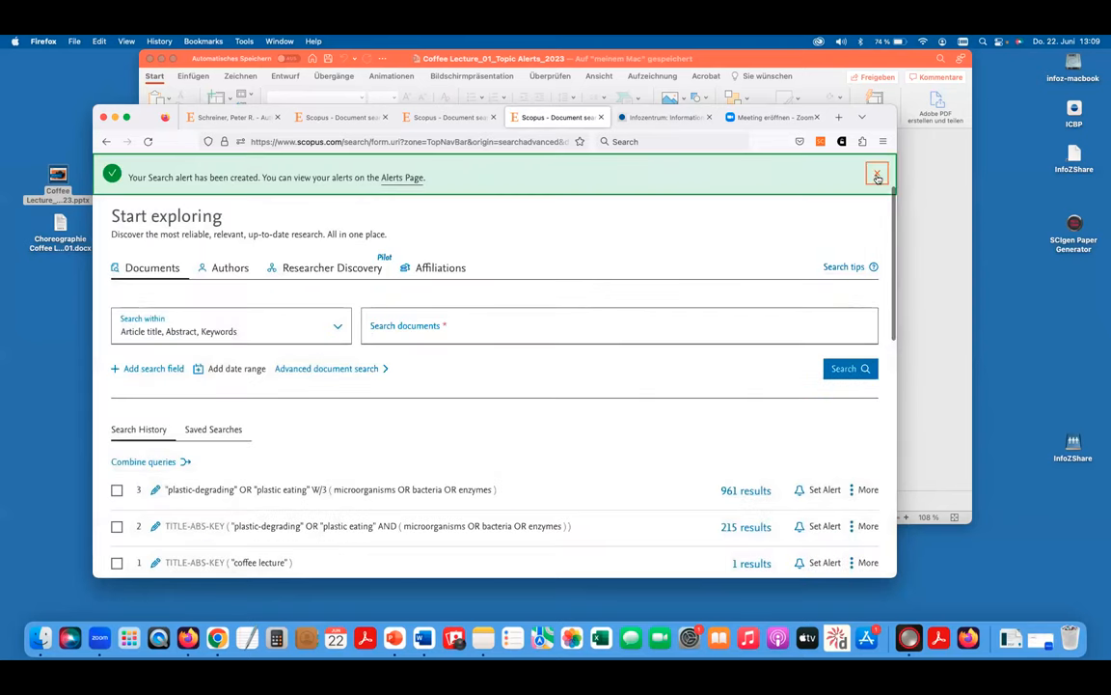
left_click(876, 174)
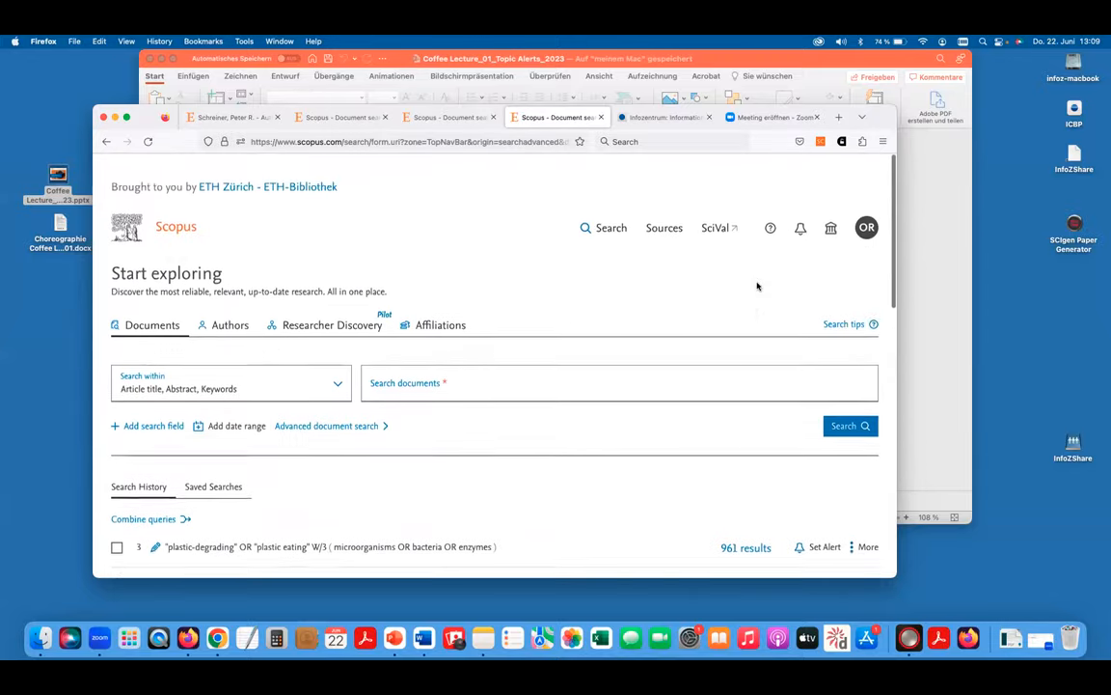
Open my alerts from the account menu and delete the plastic-degrading Plastic eating TEST alert
left_click(866, 227)
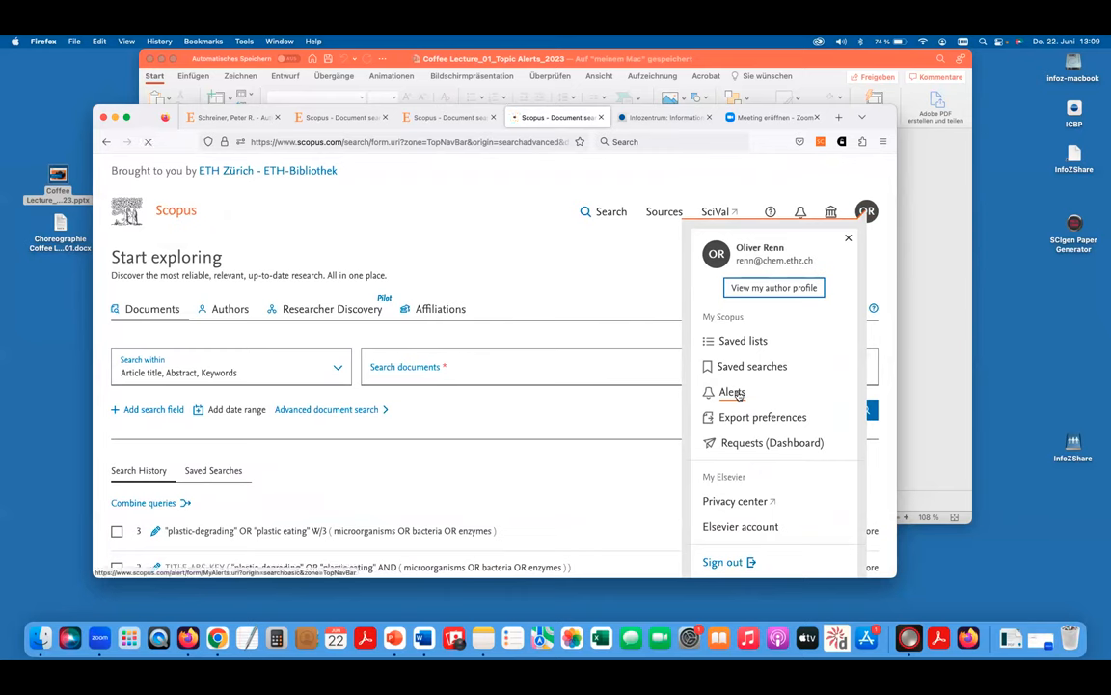
left_click(733, 392)
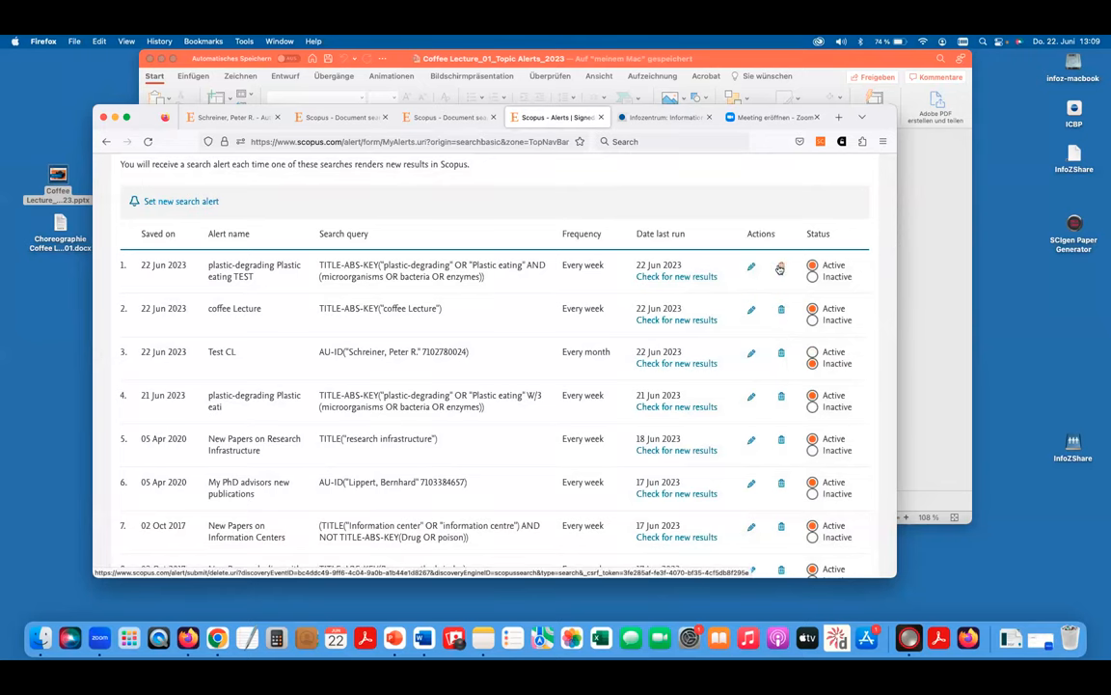
left_click(780, 266)
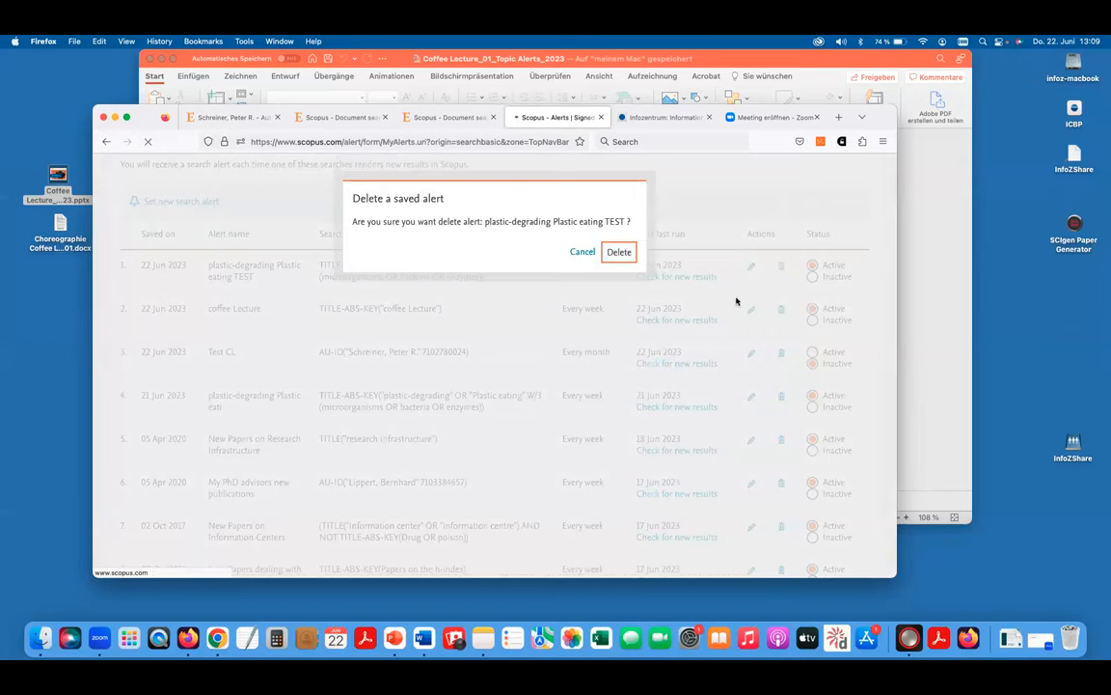
left_click(618, 250)
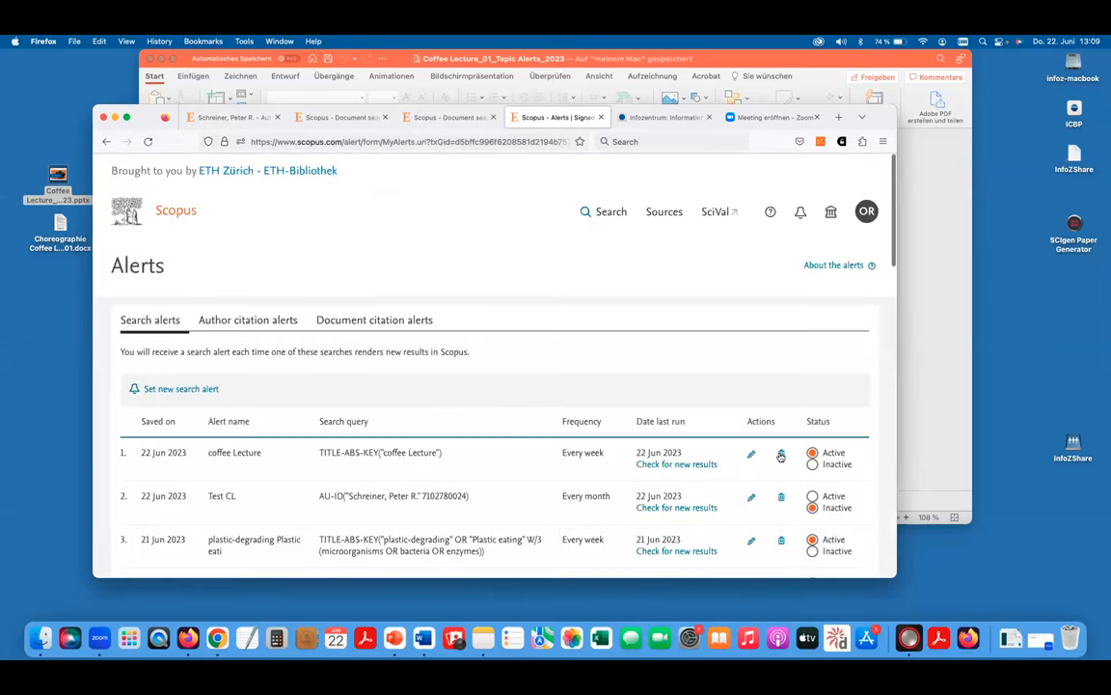
Delete the coffee Lecture and Test CL alerts as well
left_click(781, 454)
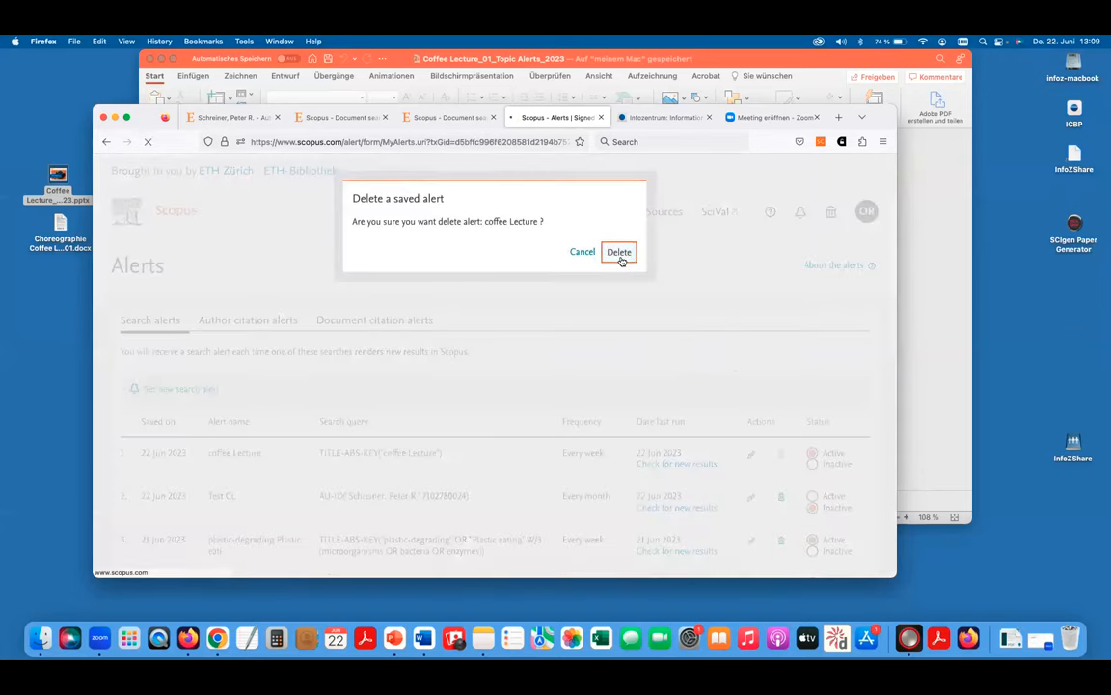
left_click(618, 251)
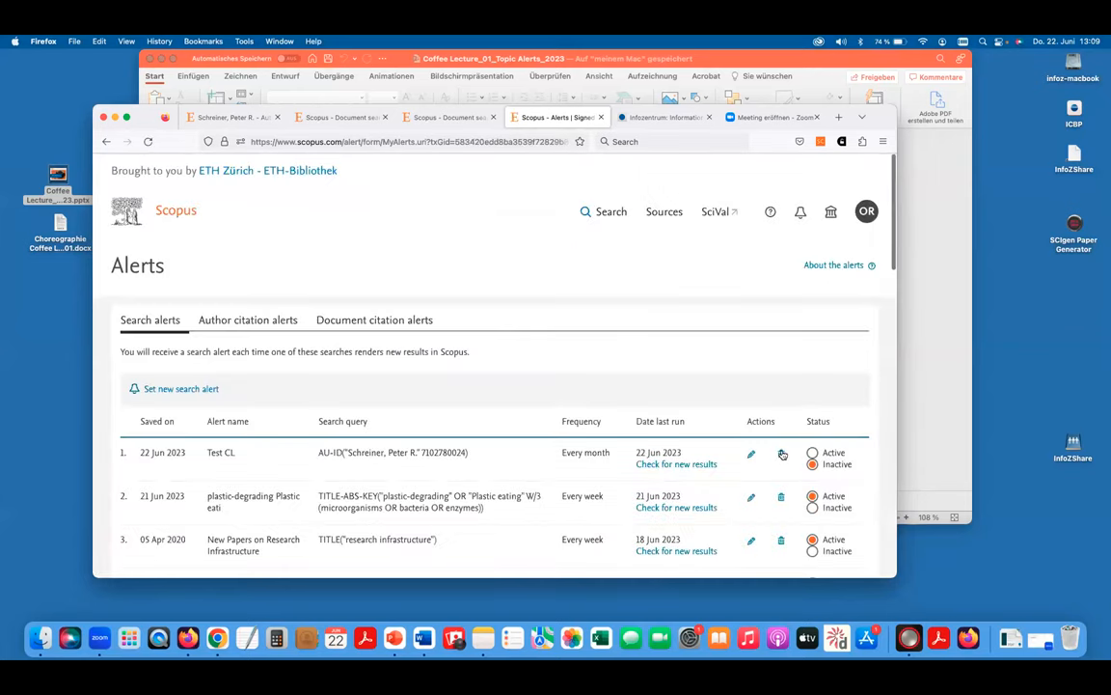
left_click(782, 454)
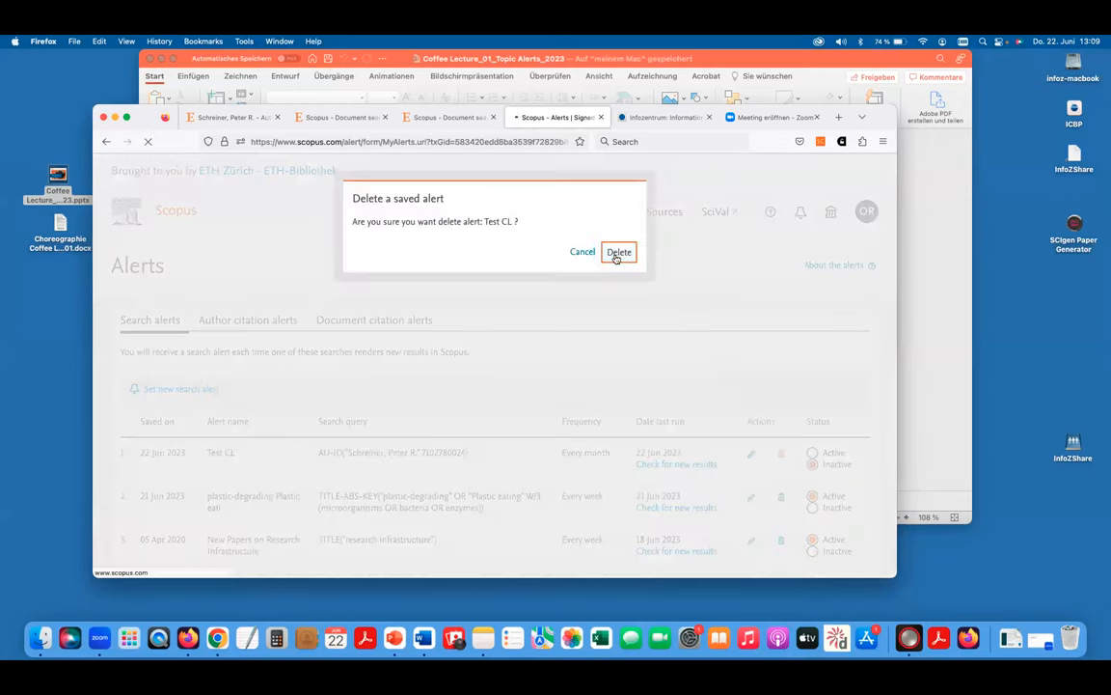
left_click(617, 250)
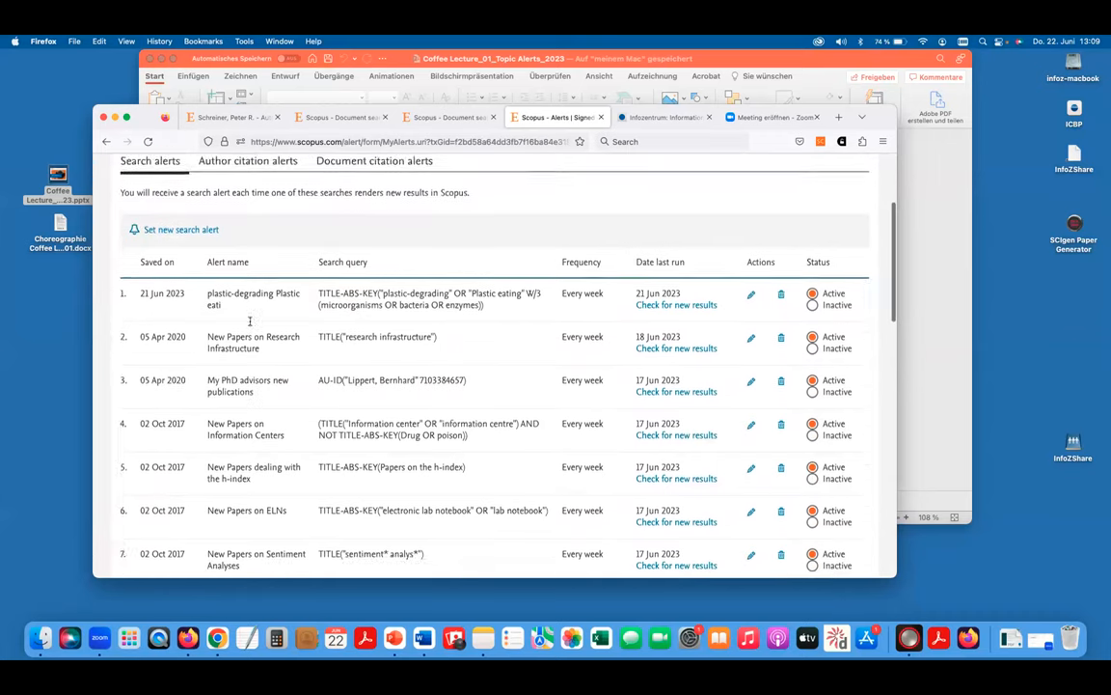
scroll("down", 3)
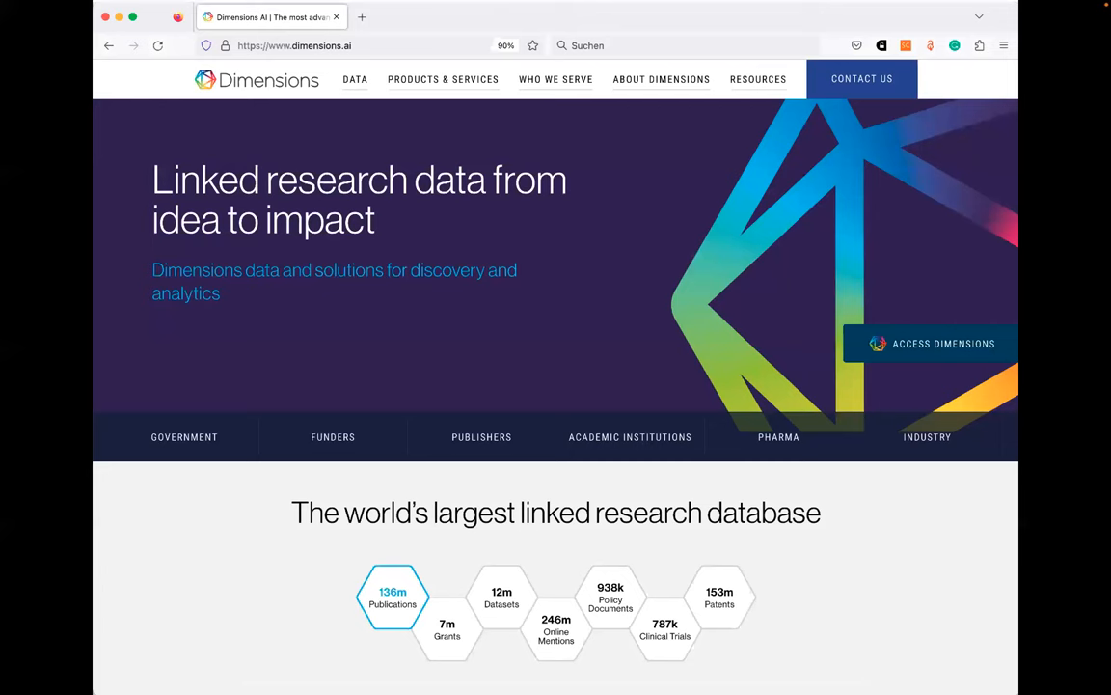
Open the Dimensions web app and sign in via ETH Zürich login, accepting the data-sharing prompt
left_click(930, 343)
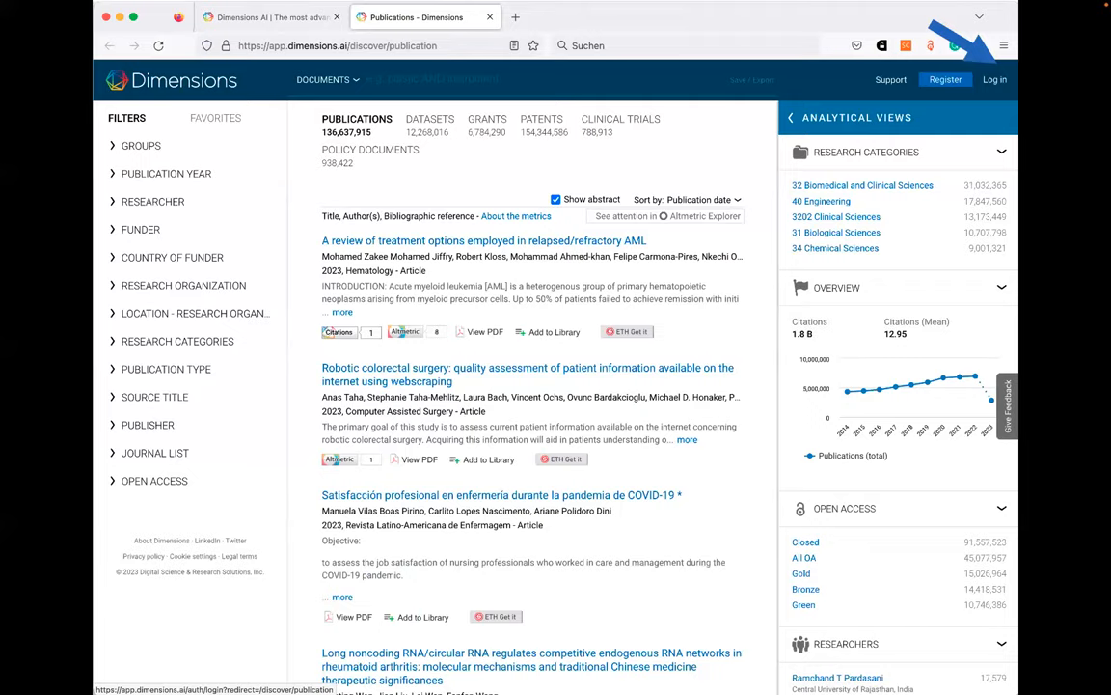
left_click(995, 79)
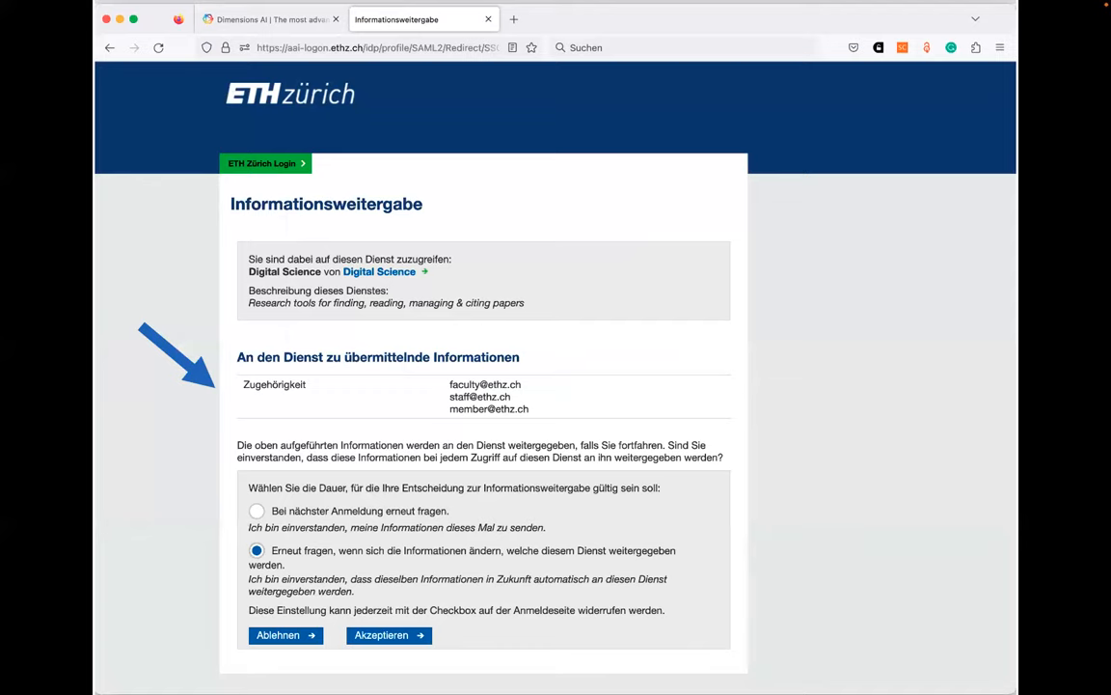
left_click(387, 633)
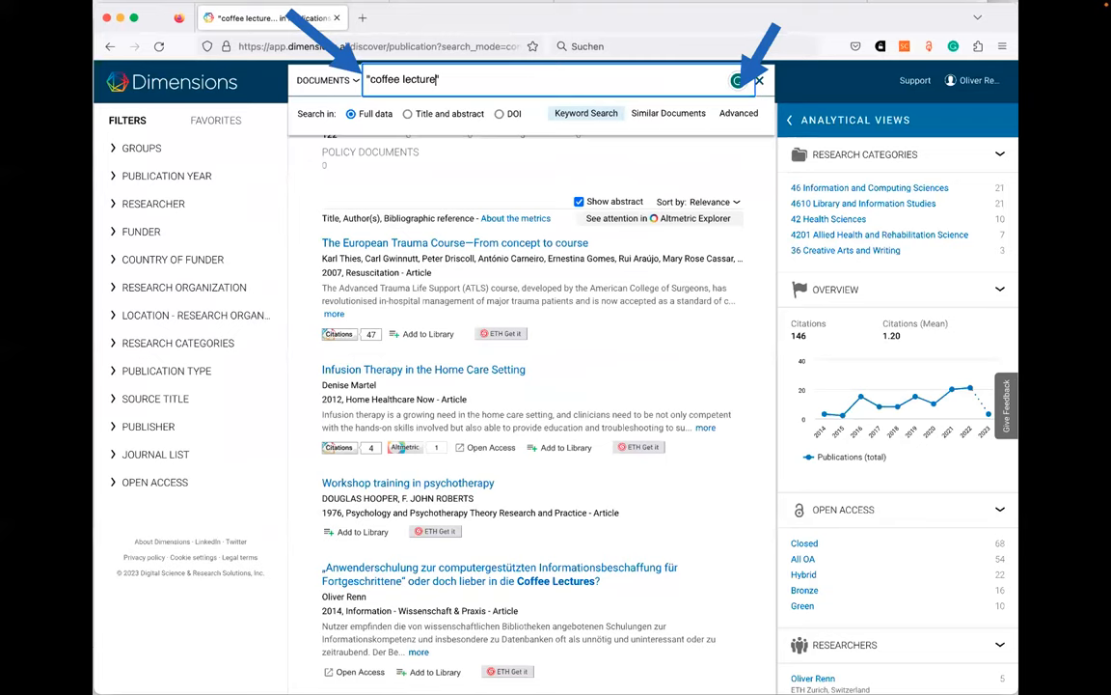
Run the coffee lecture query from the advanced editor, getting 122 publications
left_click(739, 112)
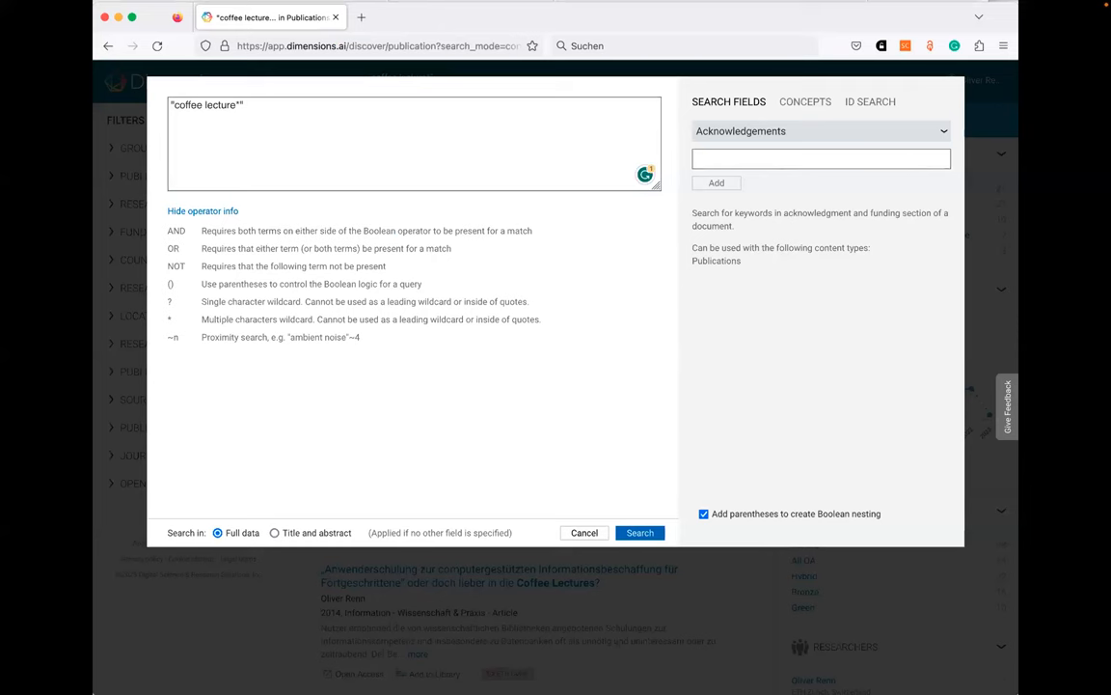
left_click(641, 532)
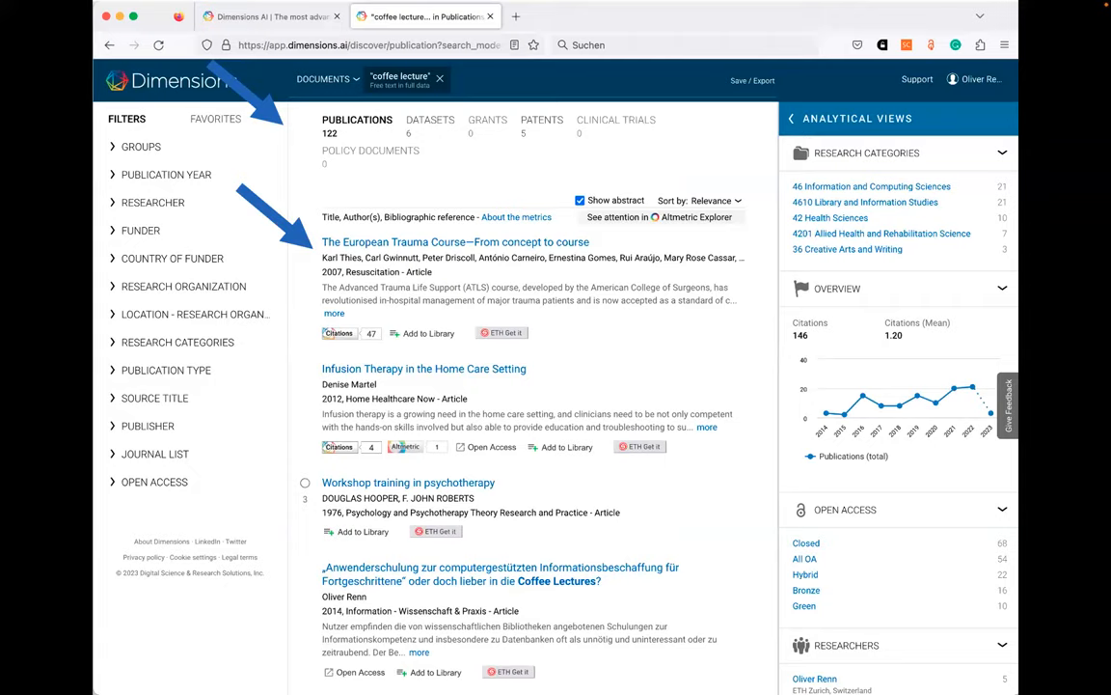
Open The European Trauma Course article's full text via ETH Get it and find 'coffee' in the page
left_click(456, 241)
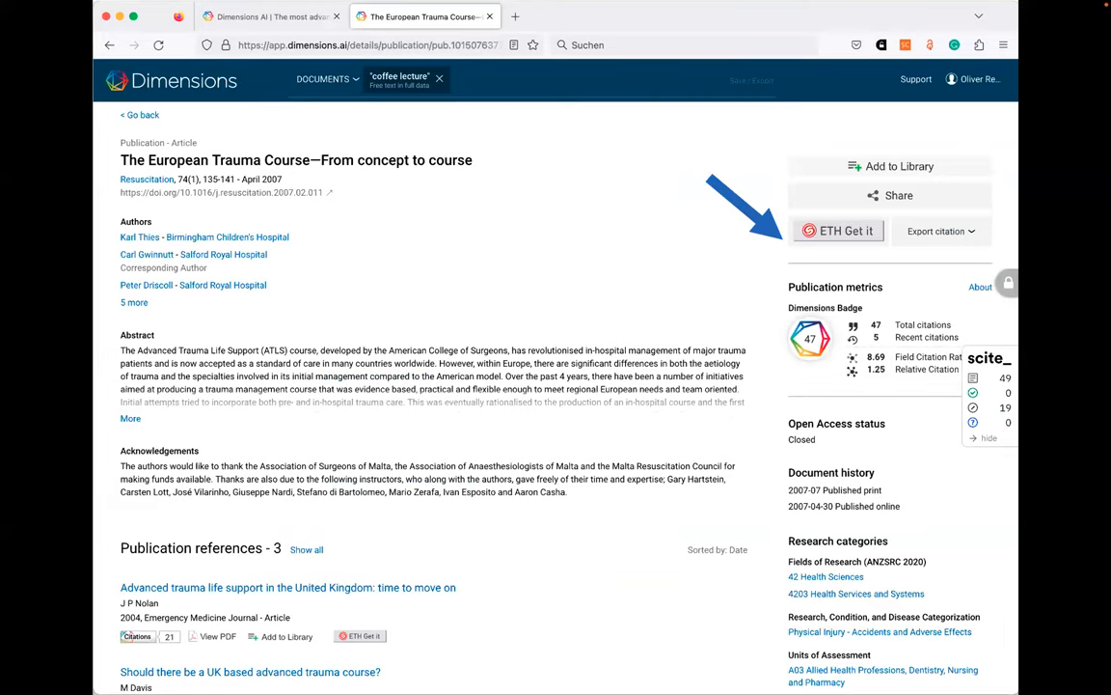
left_click(837, 231)
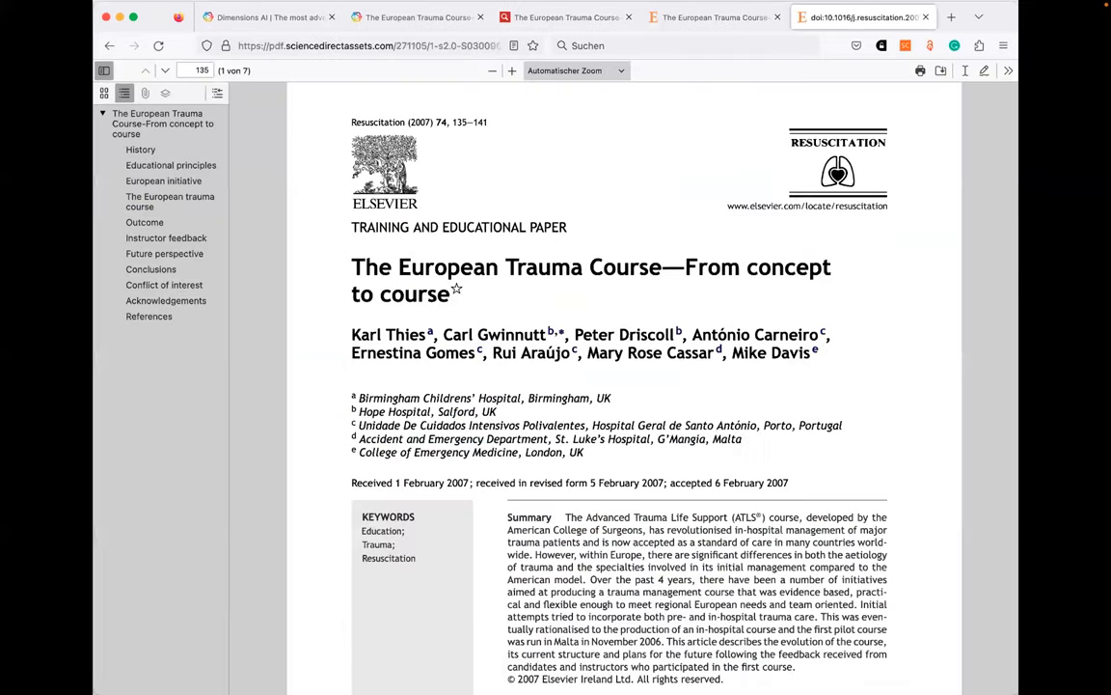
type("coffee")
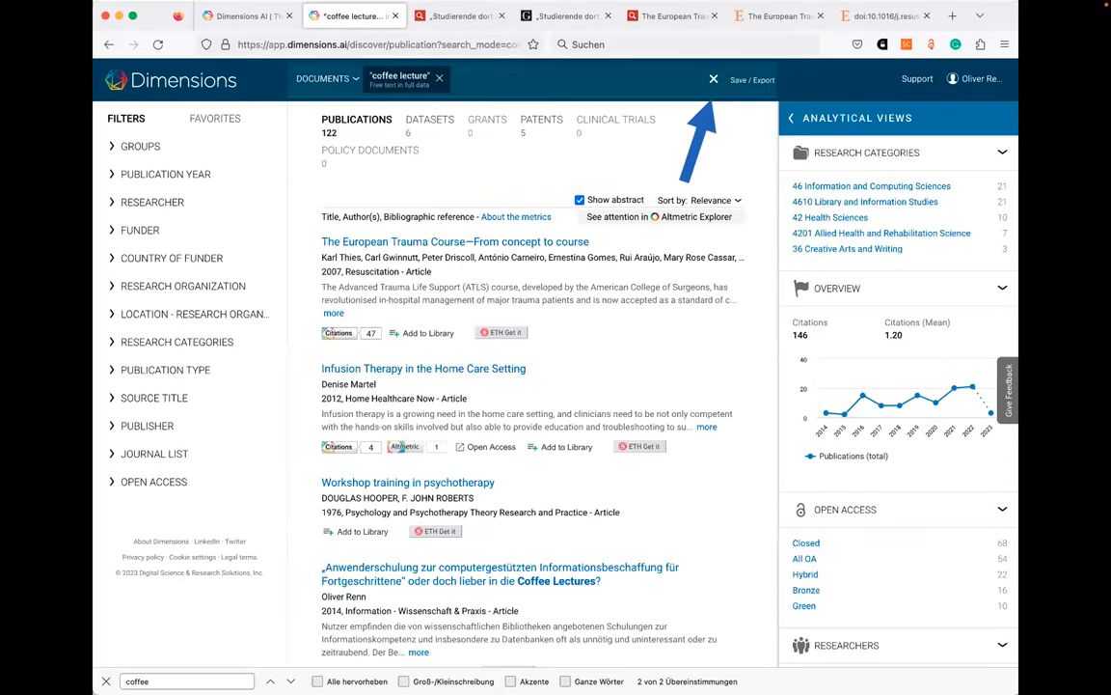
Save the coffee lecture search to favourites and return to the search results
left_click(752, 79)
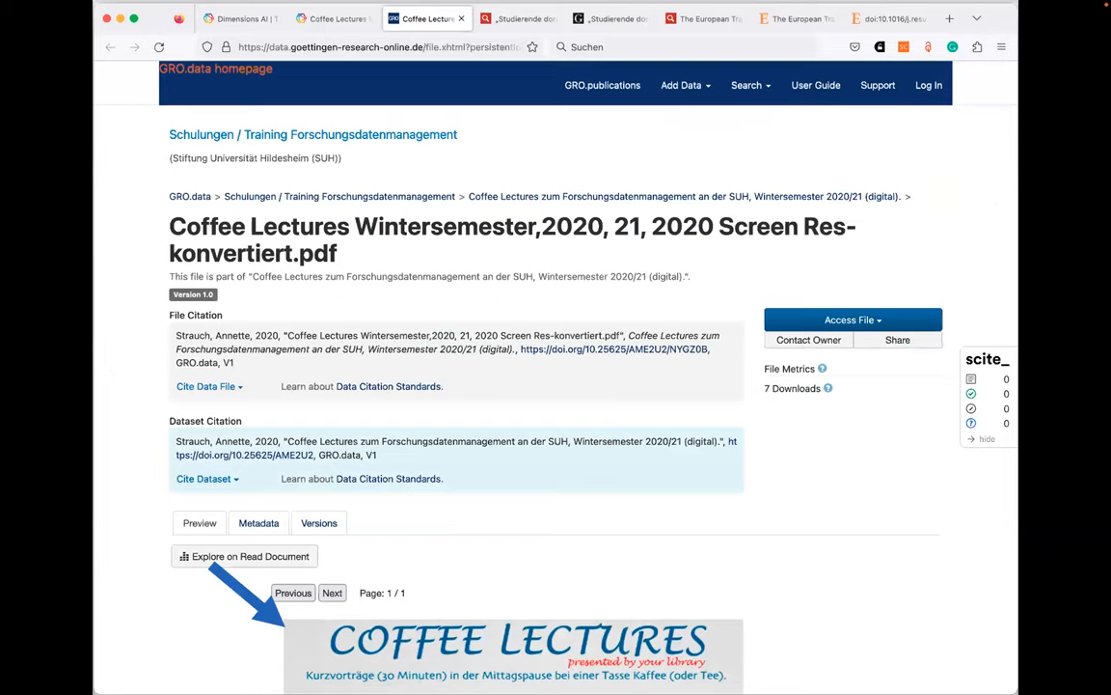
left_click(425, 19)
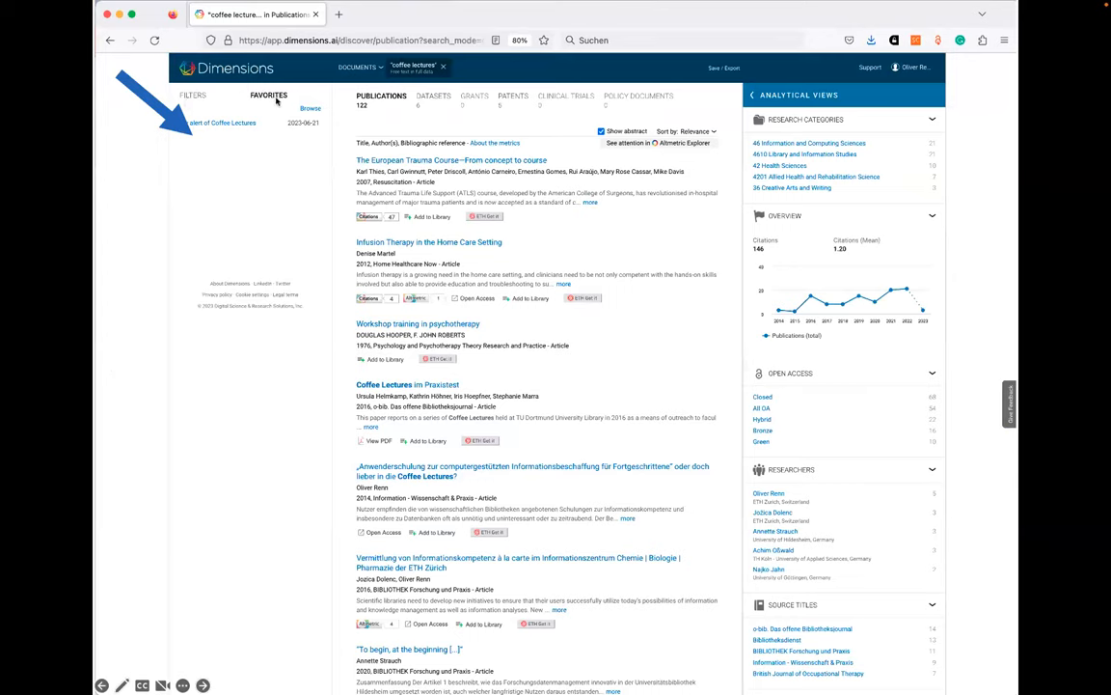
mouse_move(224, 145)
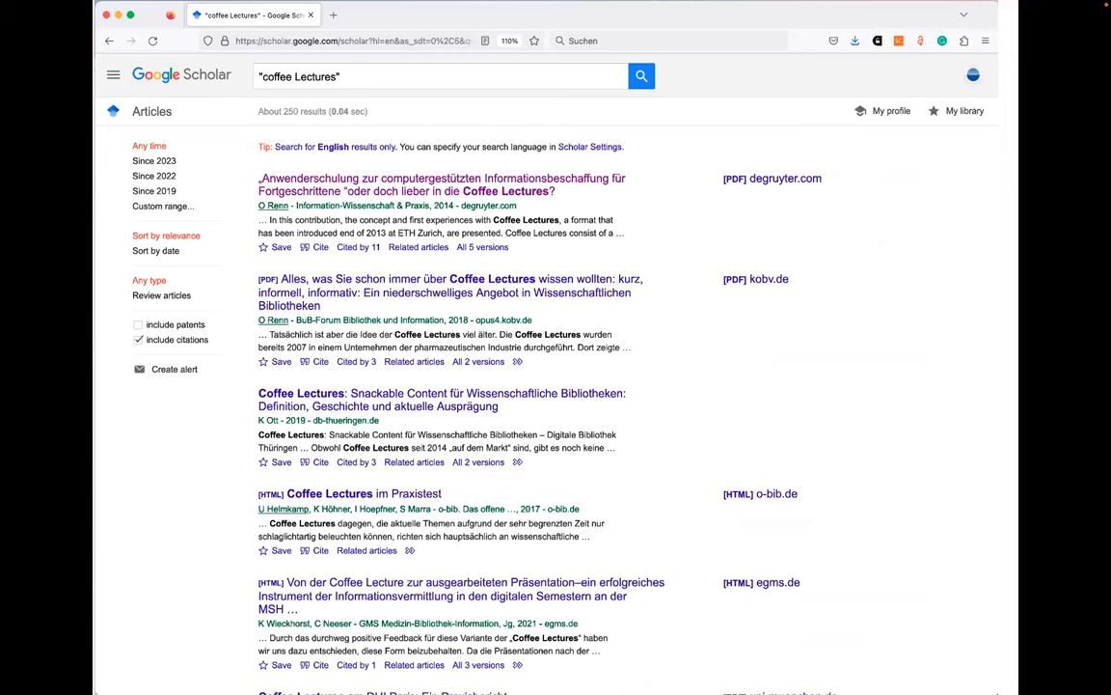
Start a Google Scholar alert for the "coffee Lectures" article results
left_click(174, 368)
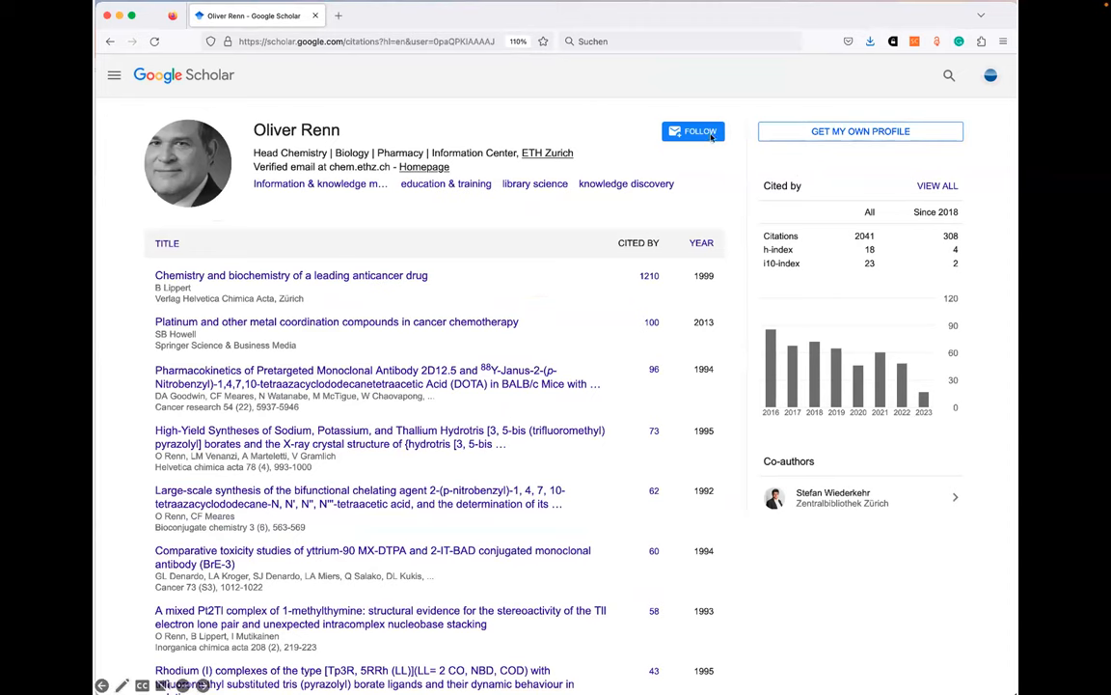
Follow Oliver Renn's author profile to get new article and citation updates
left_click(692, 131)
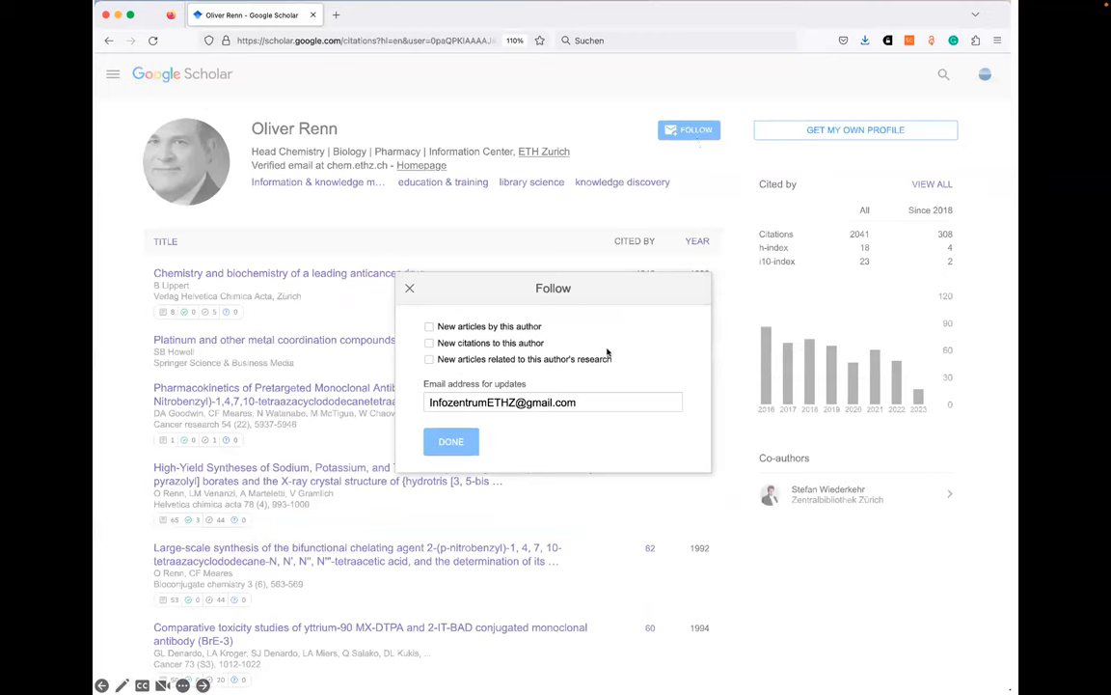
mouse_move(555, 347)
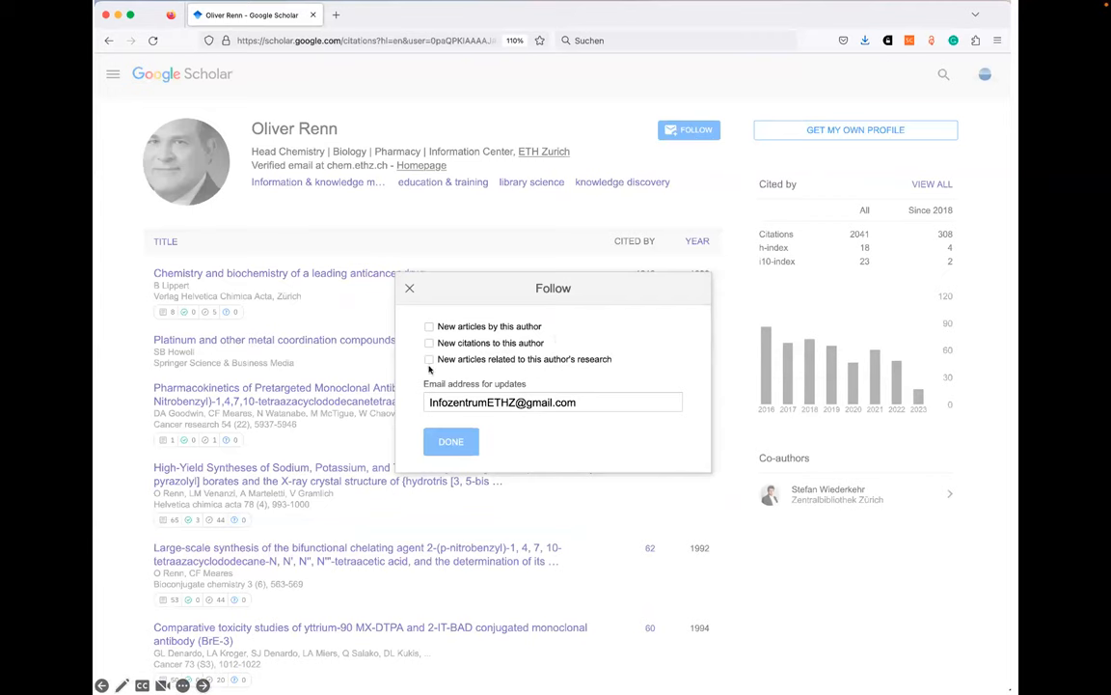
mouse_move(602, 378)
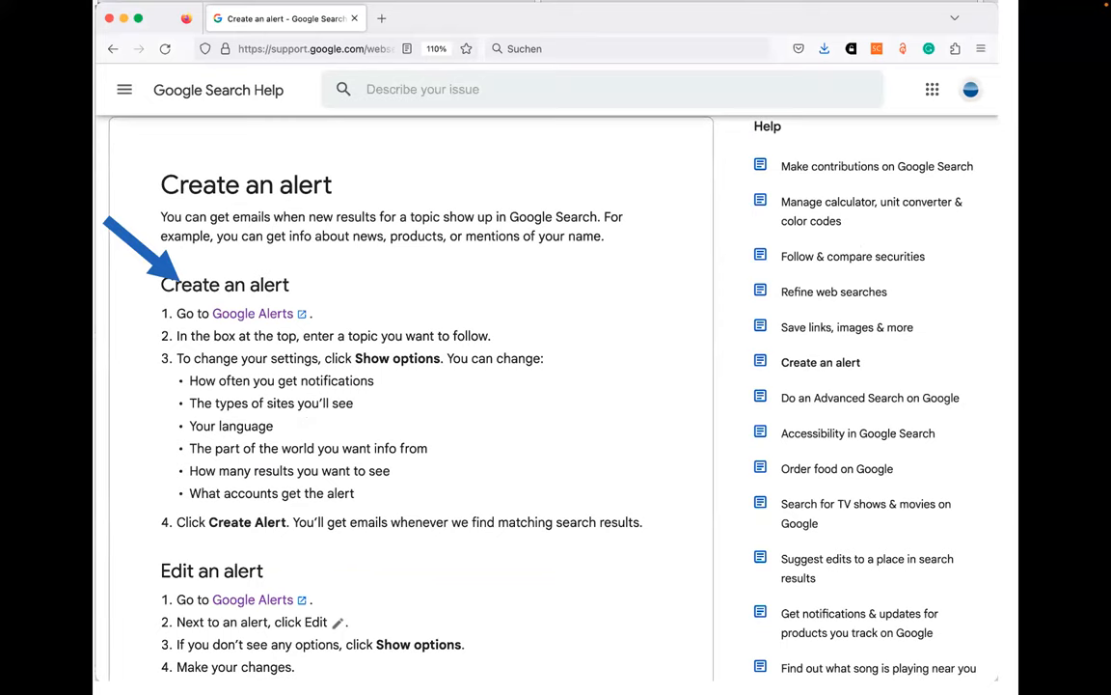
Go from the Google Search Help article to the Google Alerts page listing 55 alerts
left_click(252, 312)
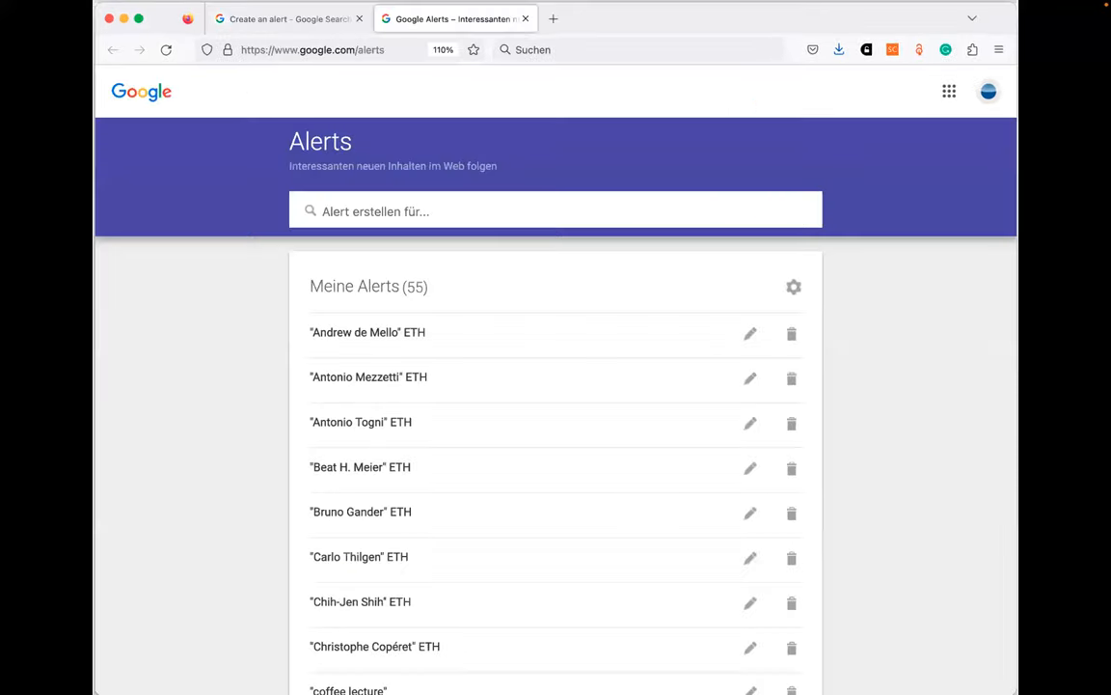